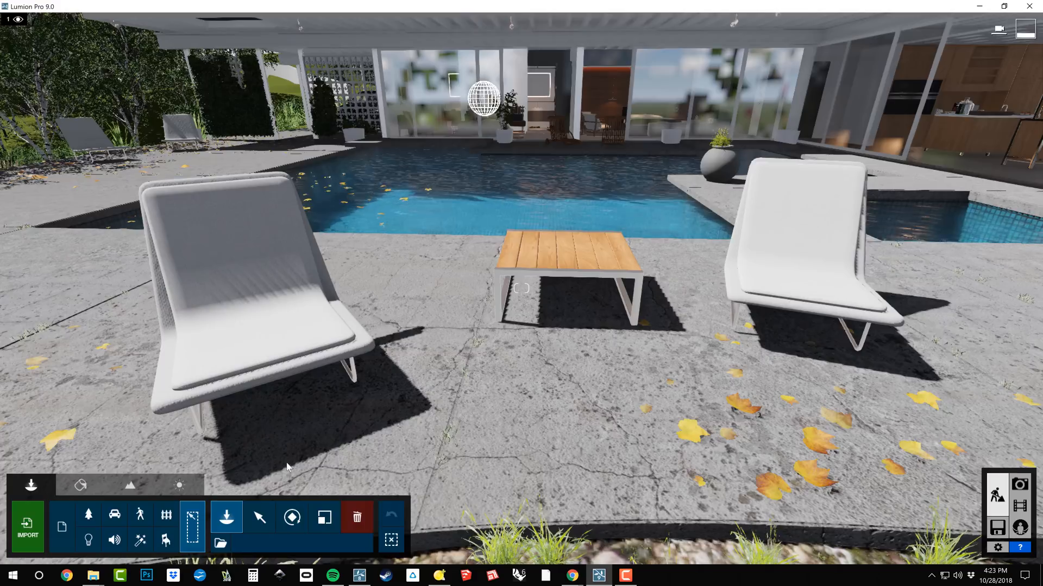
pyautogui.moveTo(396, 400)
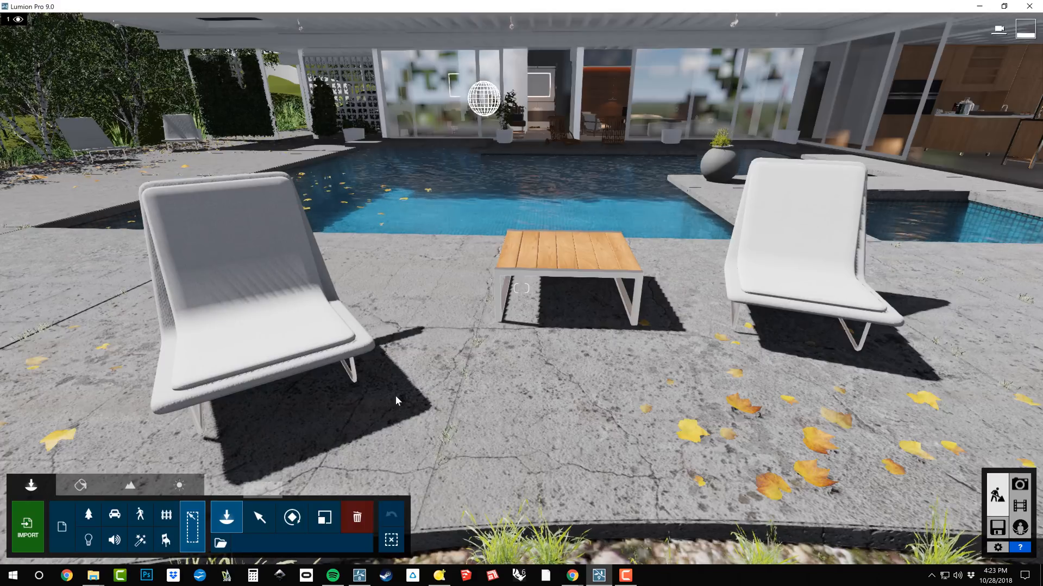
# Switch to the Select tool and limit picking to Outdoor furniture objects.
pyautogui.click(260, 518)
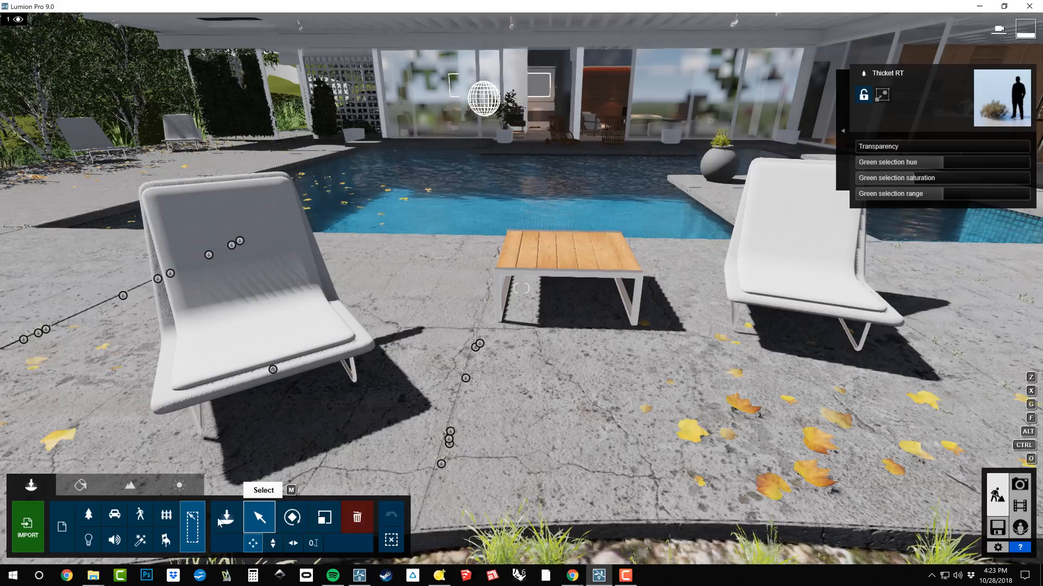
pyautogui.moveTo(165, 516)
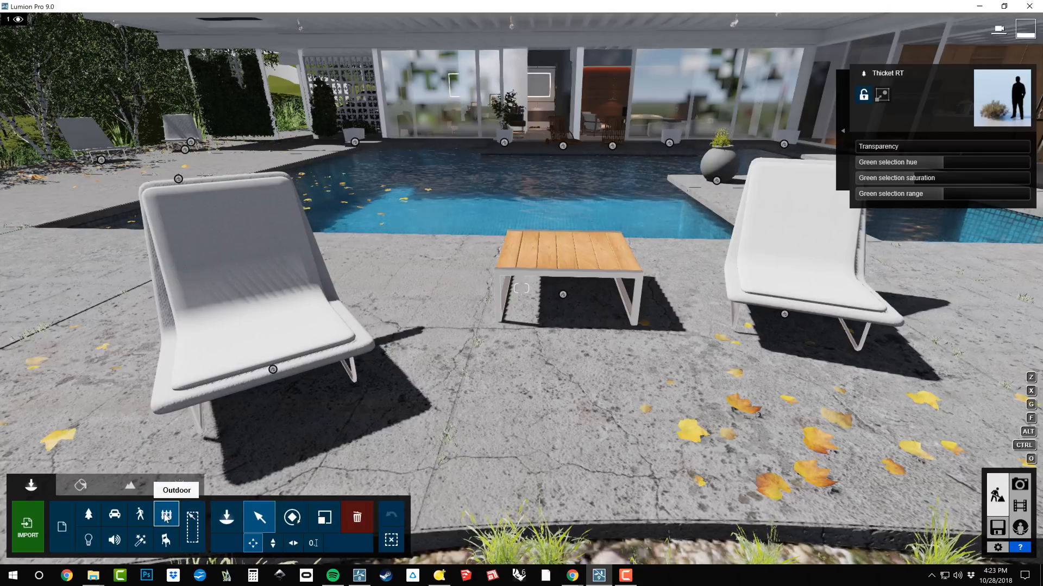
pyautogui.click(273, 370)
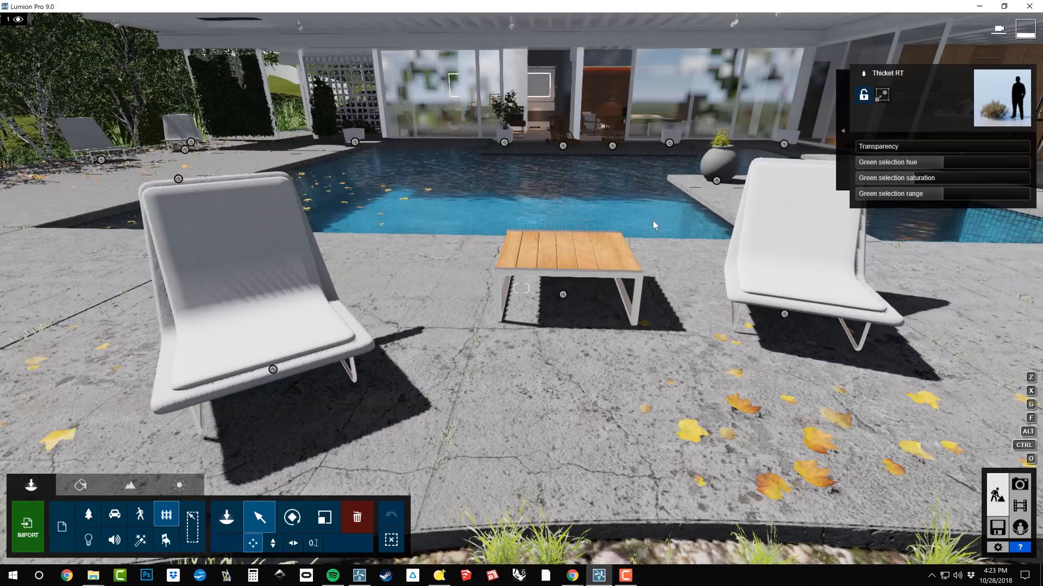
pyautogui.moveTo(617, 352)
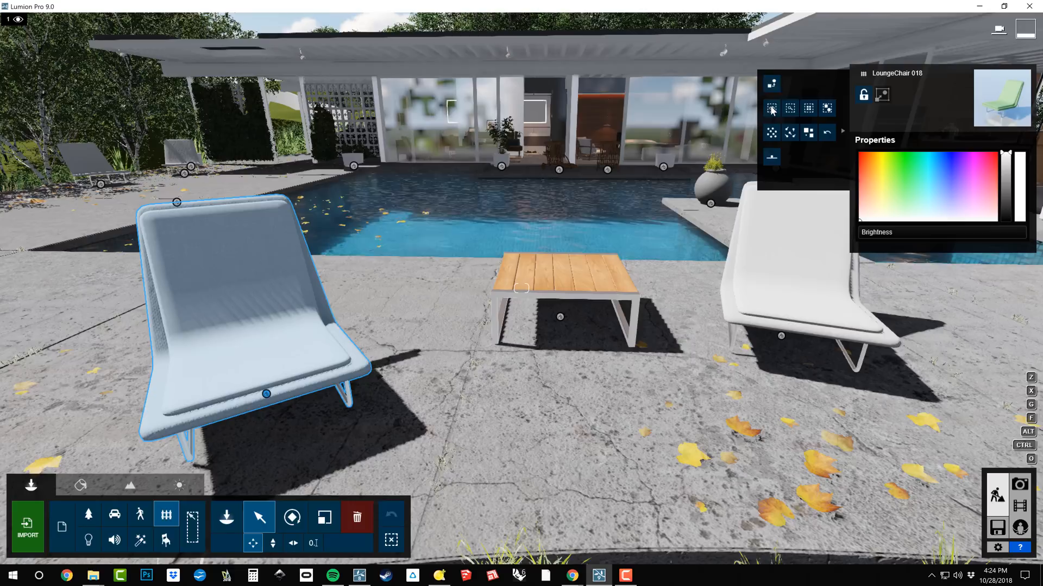
pyautogui.moveTo(827, 108)
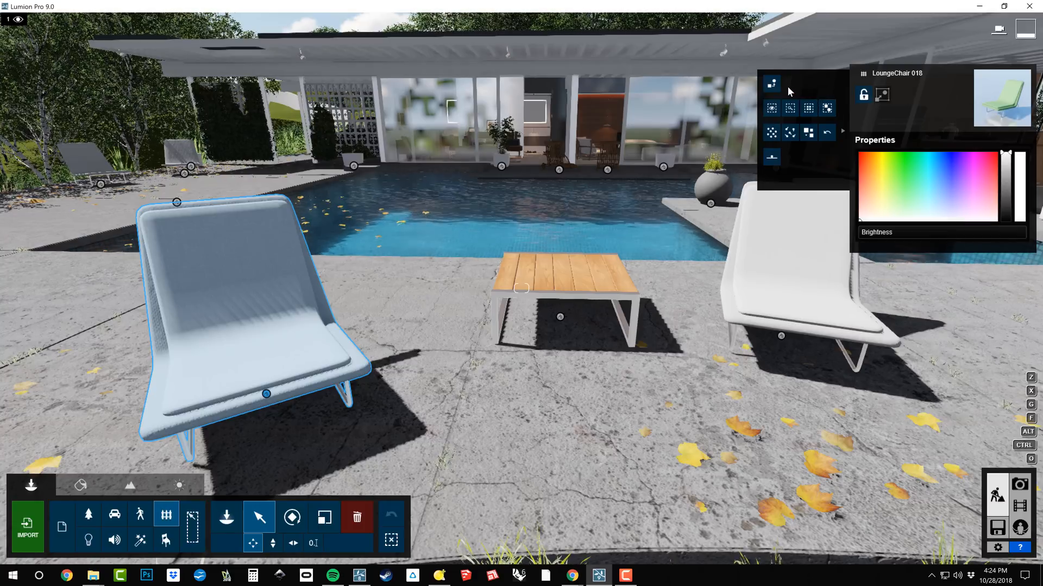
pyautogui.moveTo(772, 84)
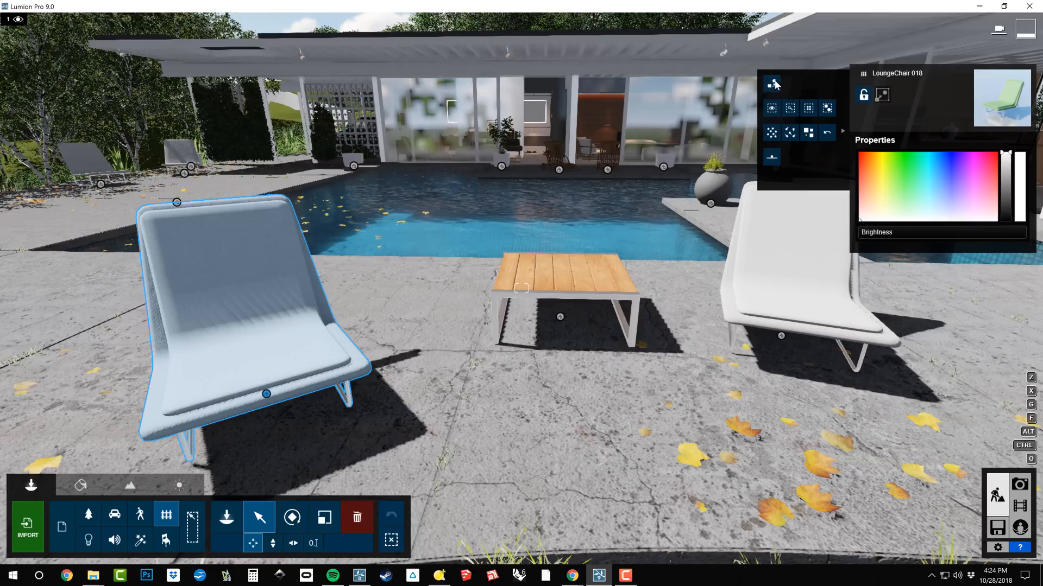
pyautogui.moveTo(827, 108)
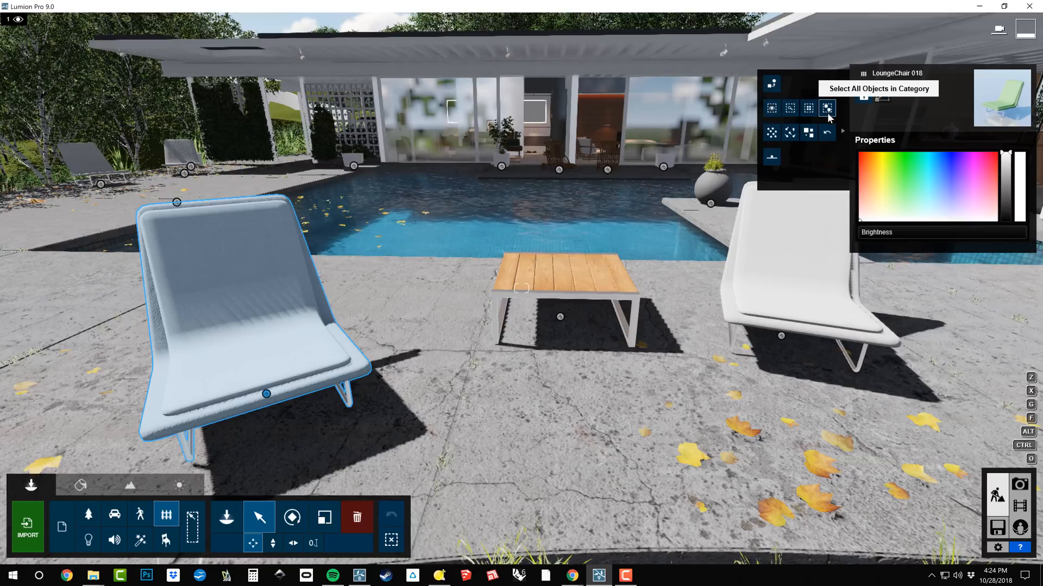
pyautogui.moveTo(773, 83)
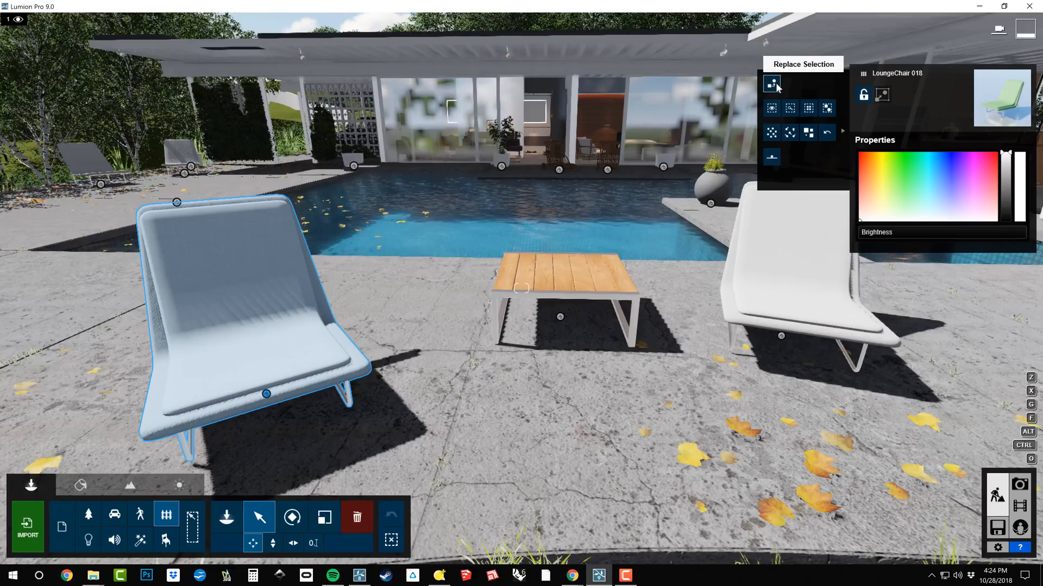
pyautogui.moveTo(791, 108)
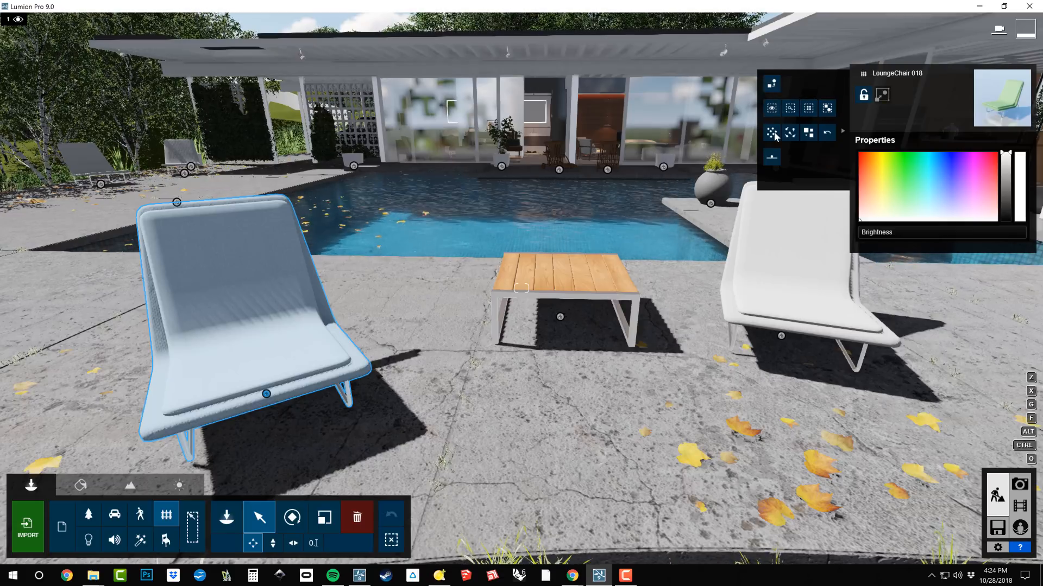
pyautogui.moveTo(771, 132)
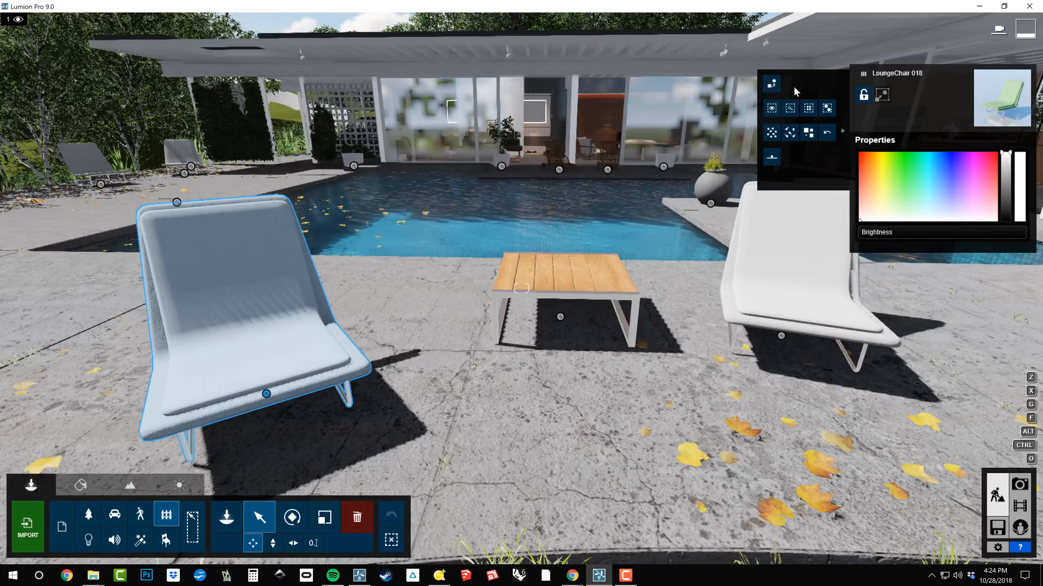
pyautogui.moveTo(771, 108)
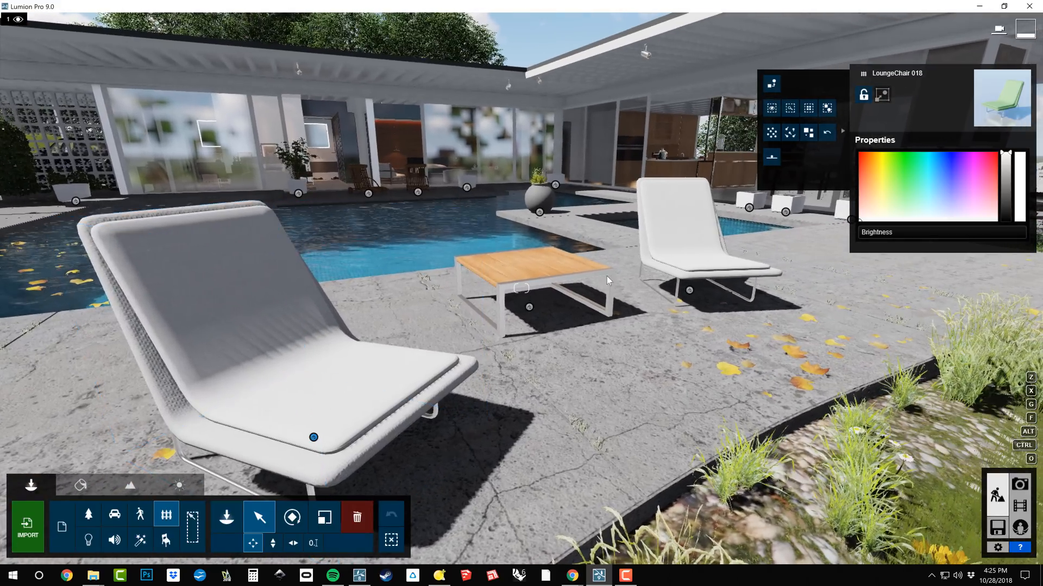
pyautogui.click(685, 219)
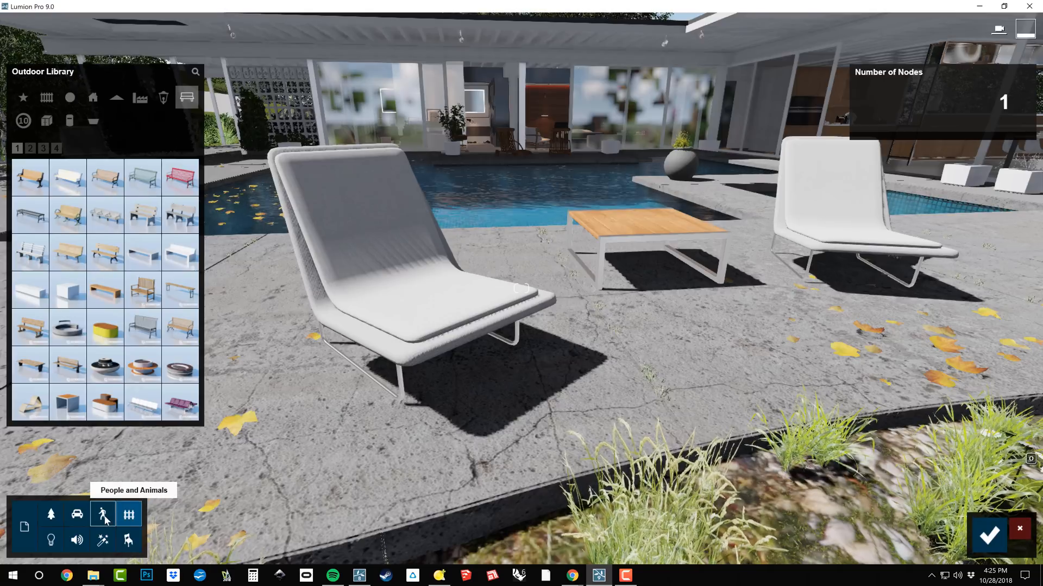
# Browse model categories, then try deck chairs on Outdoor page 2 and pick DeckChair 005.
pyautogui.click(103, 514)
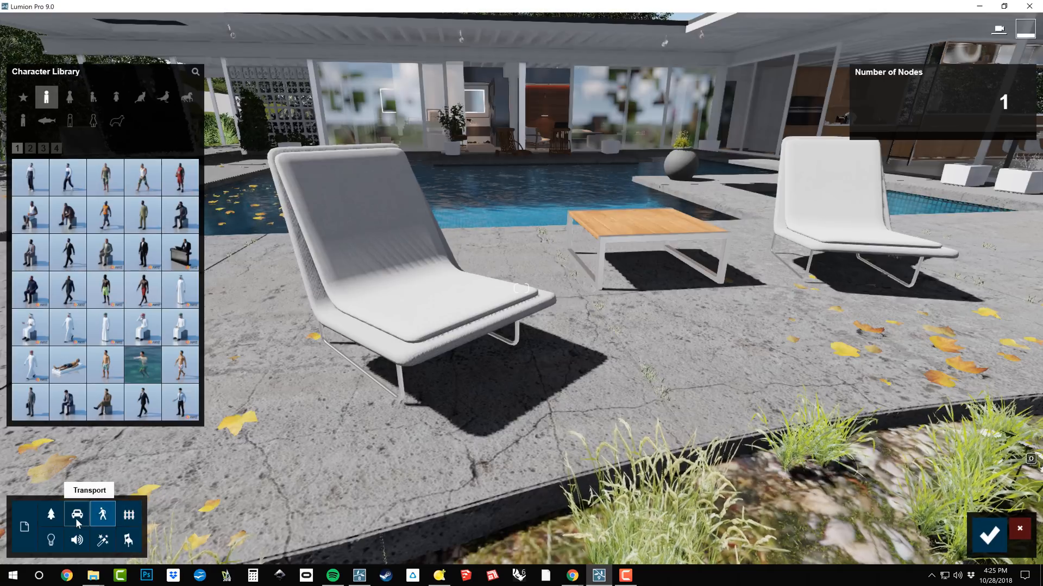
pyautogui.click(76, 514)
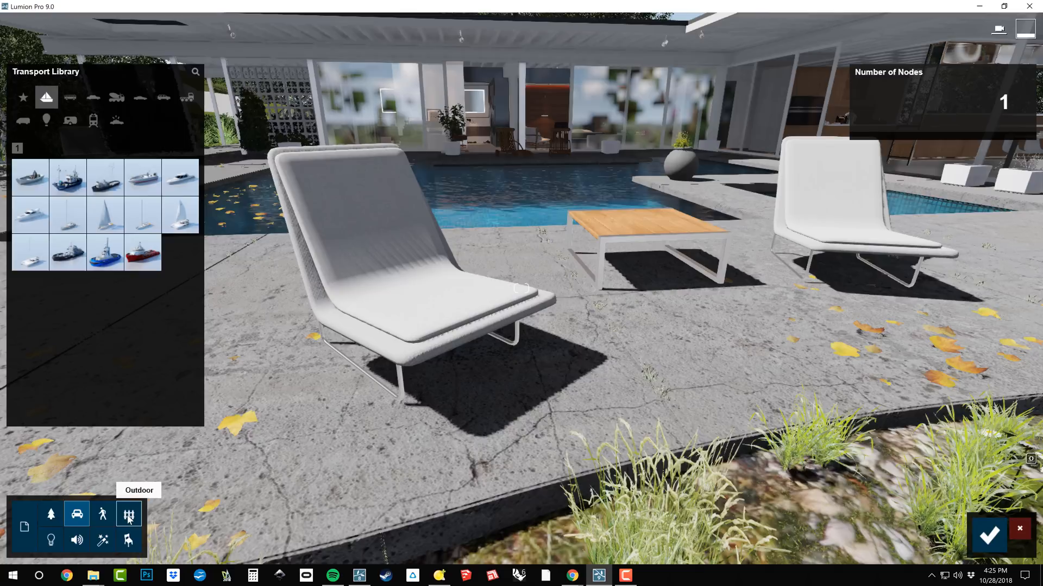
pyautogui.click(128, 514)
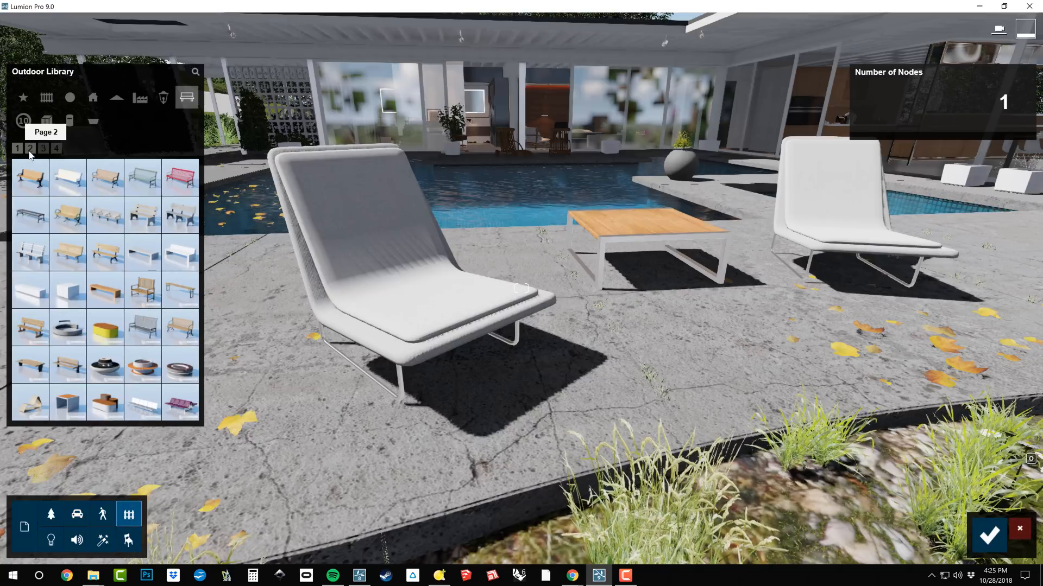
pyautogui.click(18, 148)
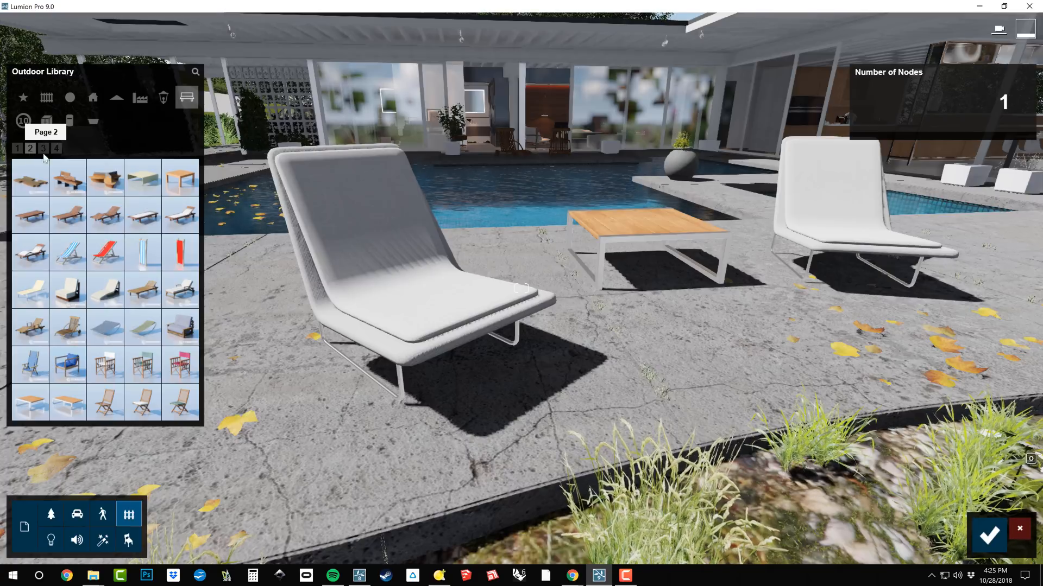
pyautogui.moveTo(68, 214)
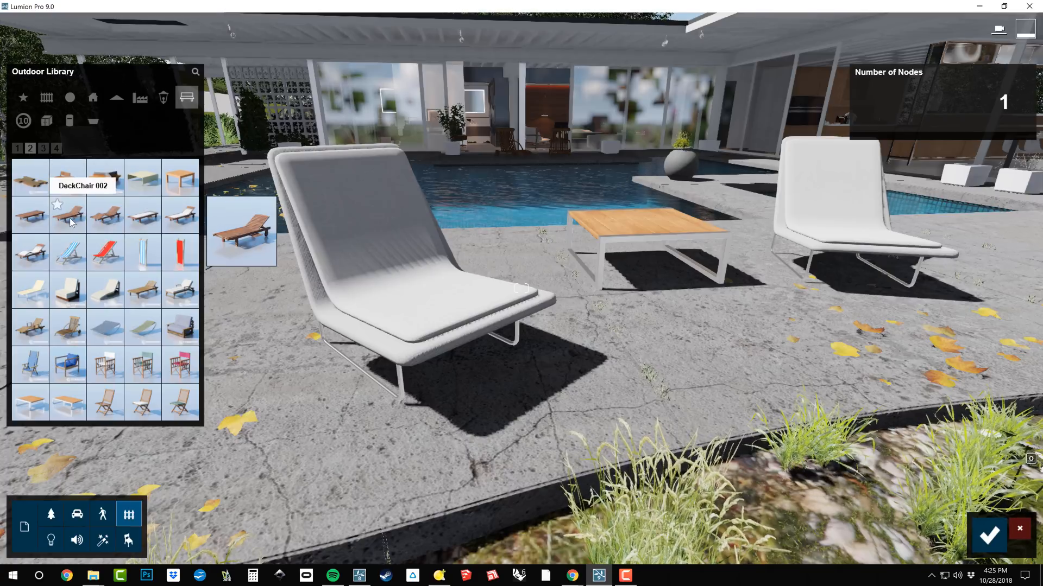
pyautogui.click(67, 213)
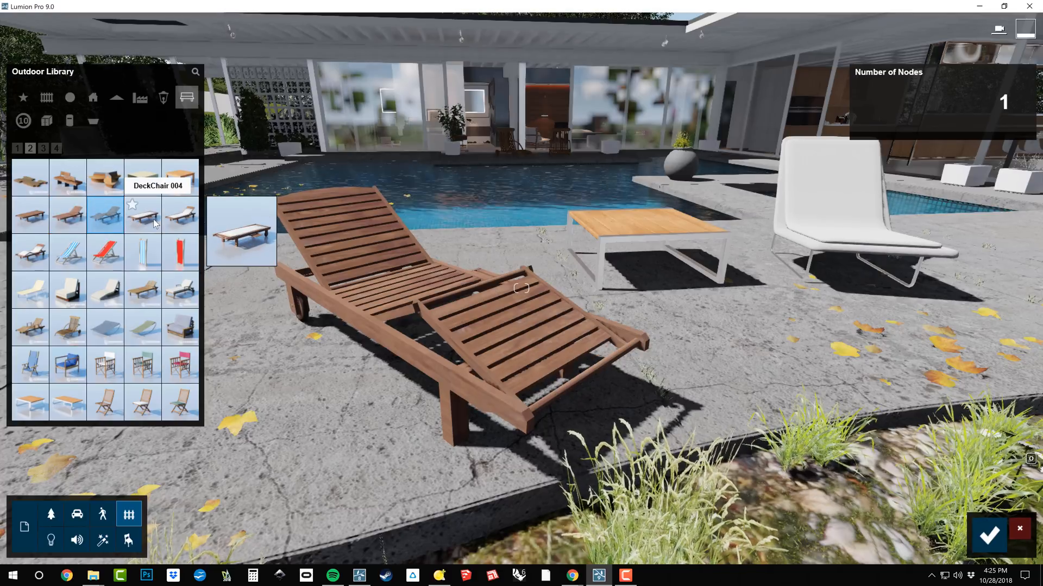
pyautogui.click(180, 213)
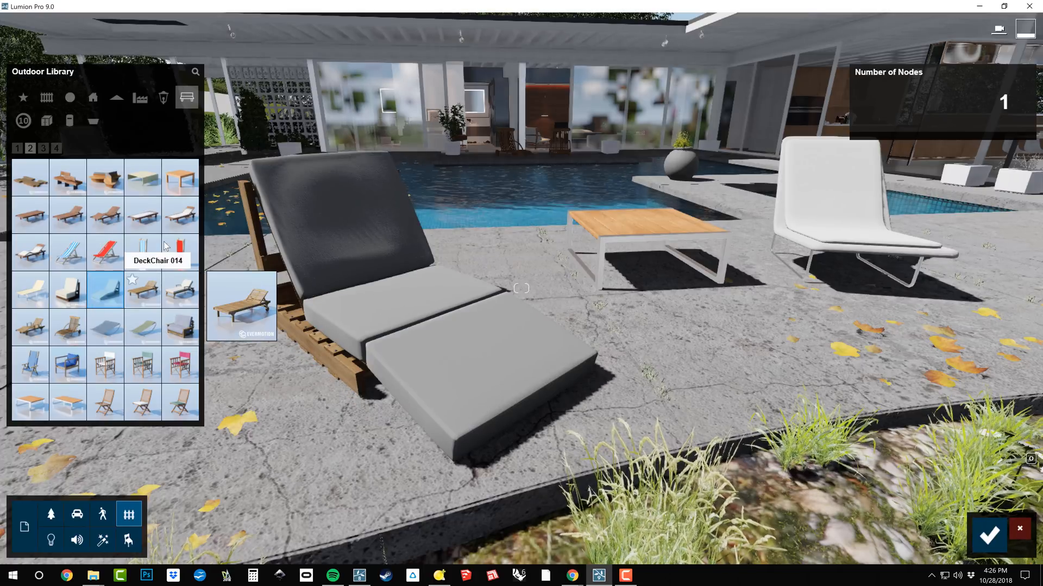
pyautogui.click(180, 214)
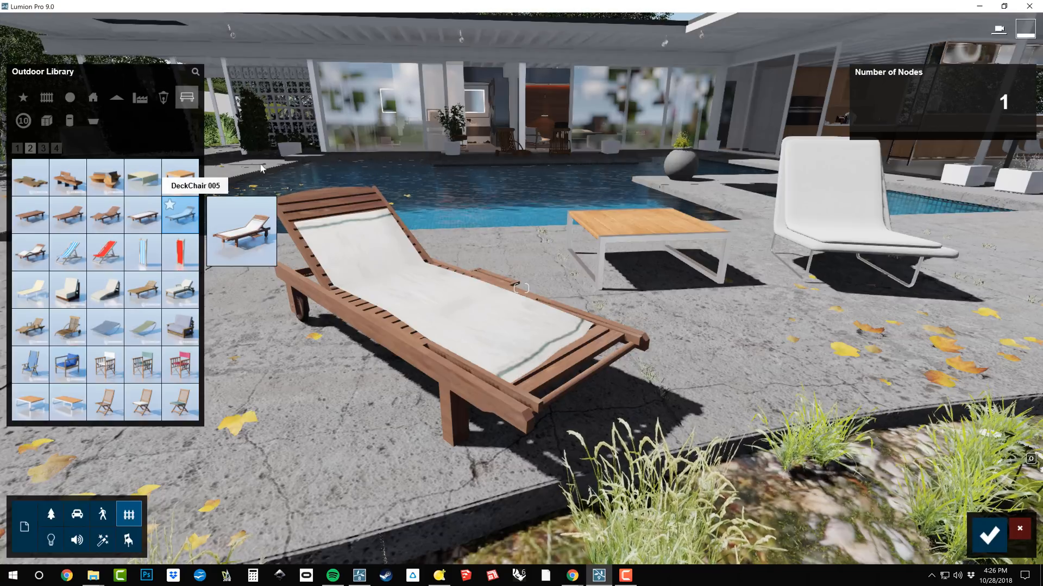
pyautogui.moveTo(746, 303)
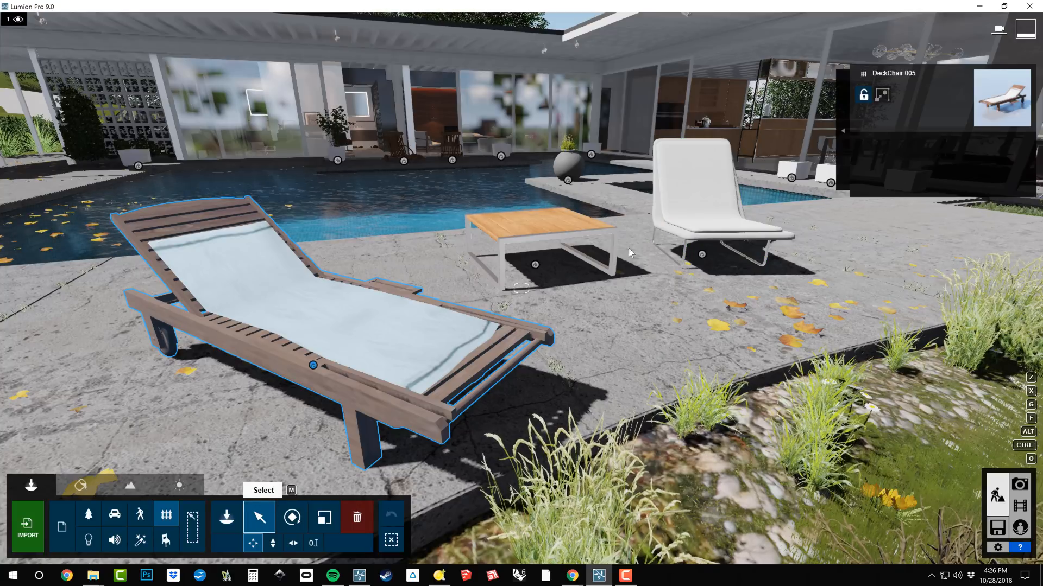
# Select both lounge chairs, replace them with the white-seat wooden deck chair, and show advanced options.
pyautogui.click(700, 192)
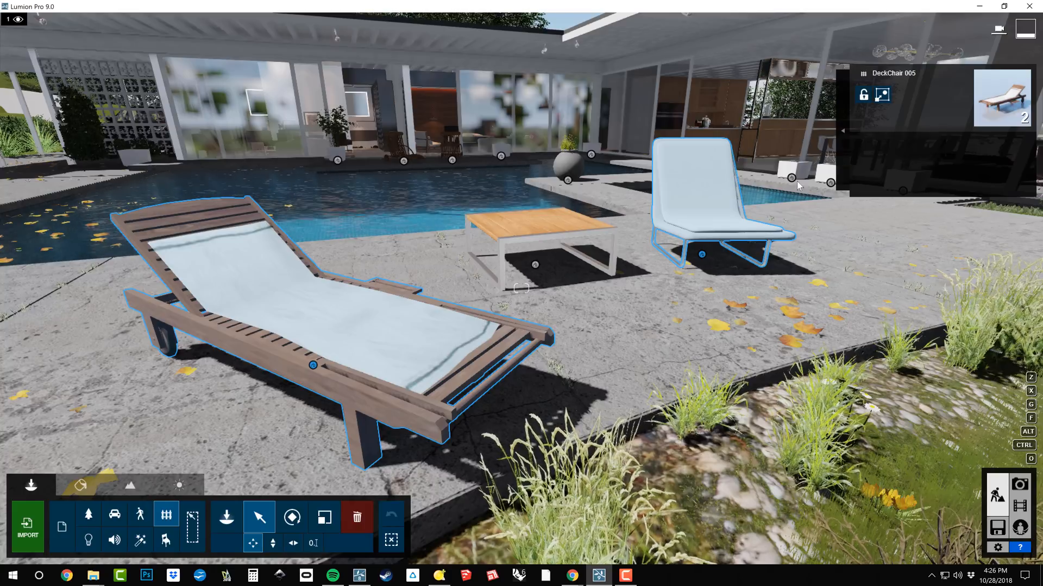
pyautogui.click(881, 94)
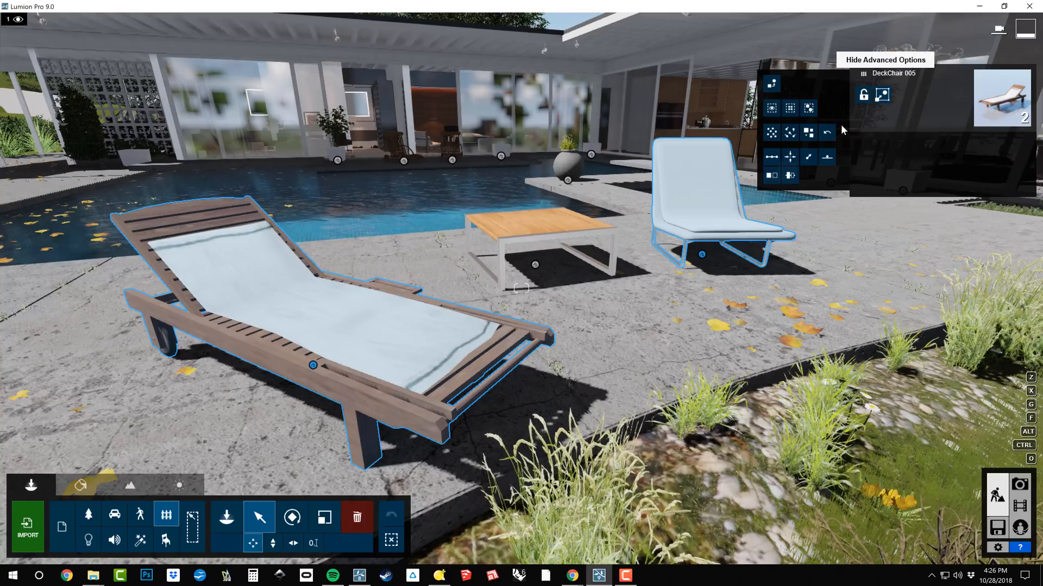
pyautogui.click(166, 514)
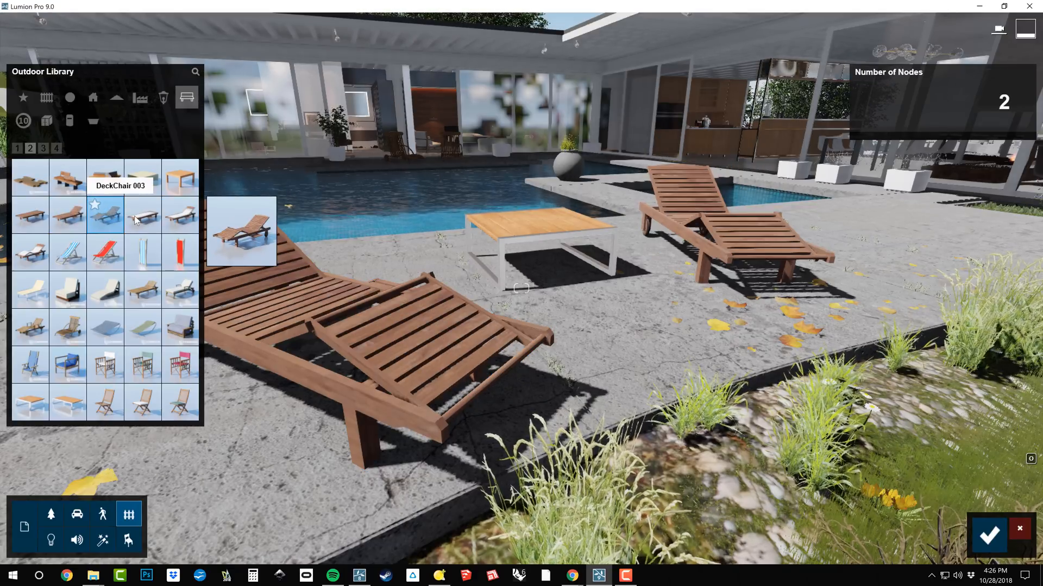
pyautogui.click(179, 216)
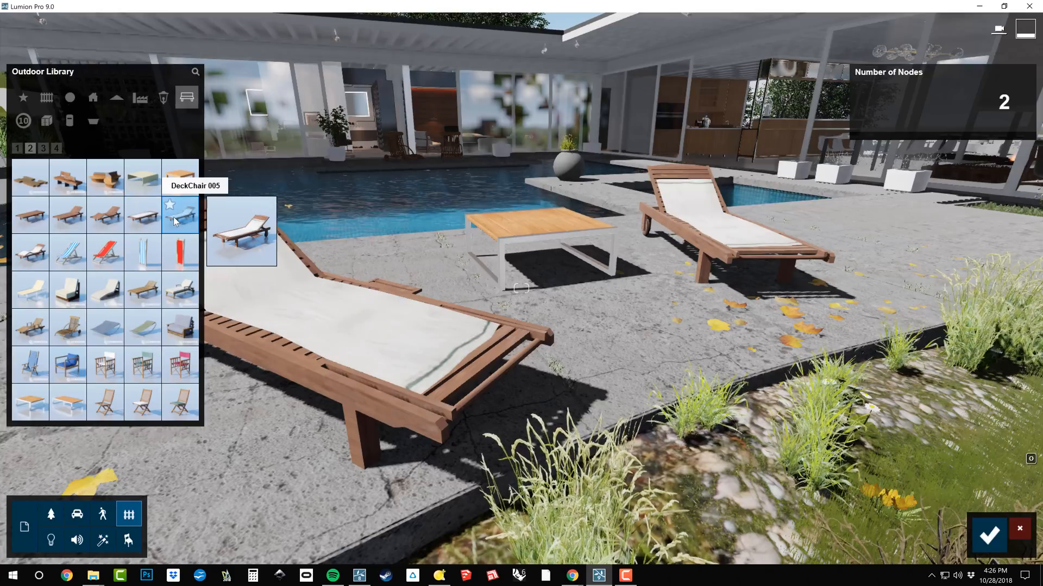
pyautogui.moveTo(104, 214)
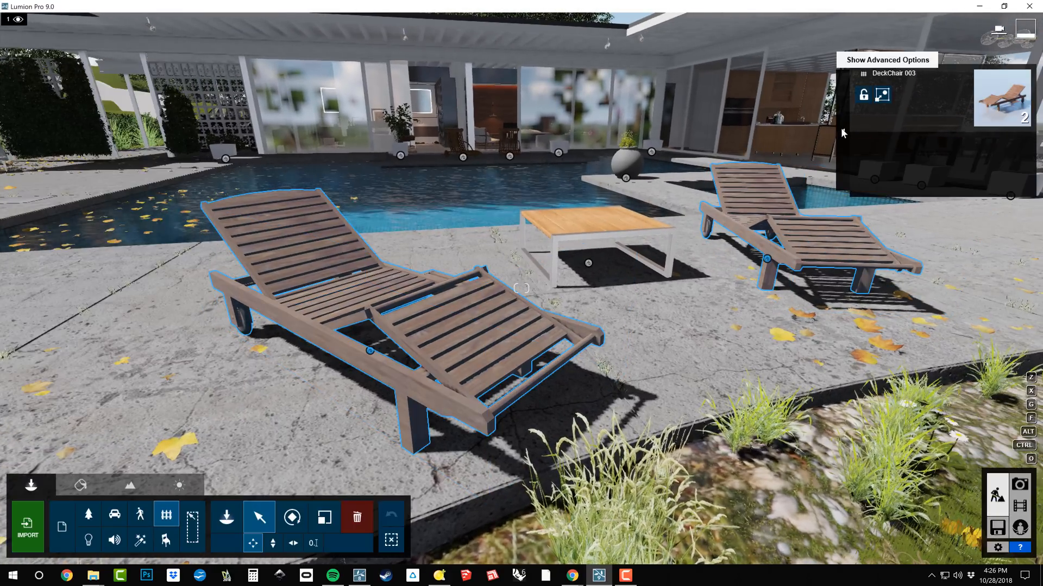
pyautogui.click(886, 59)
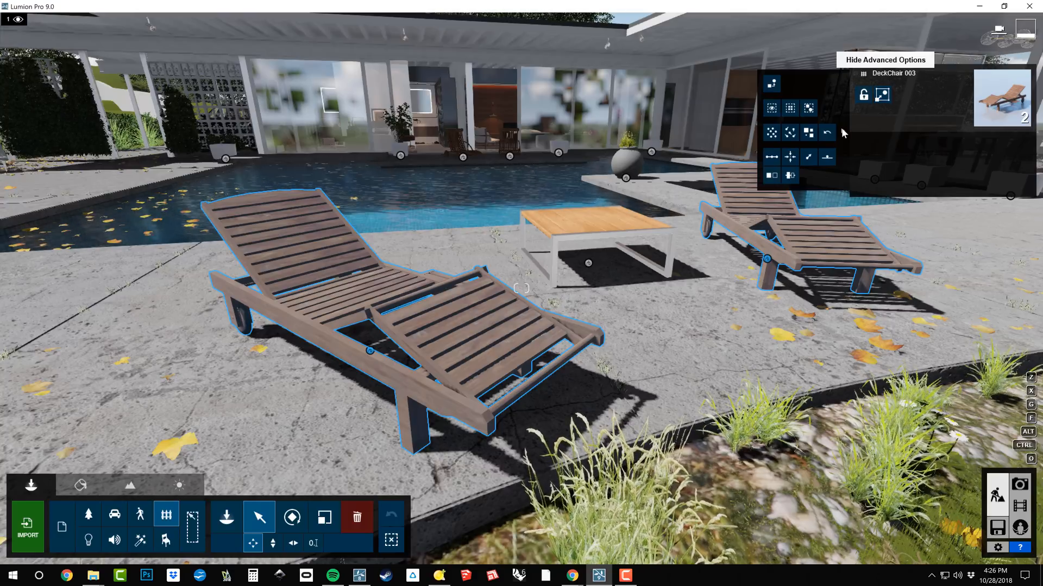
pyautogui.moveTo(881, 94)
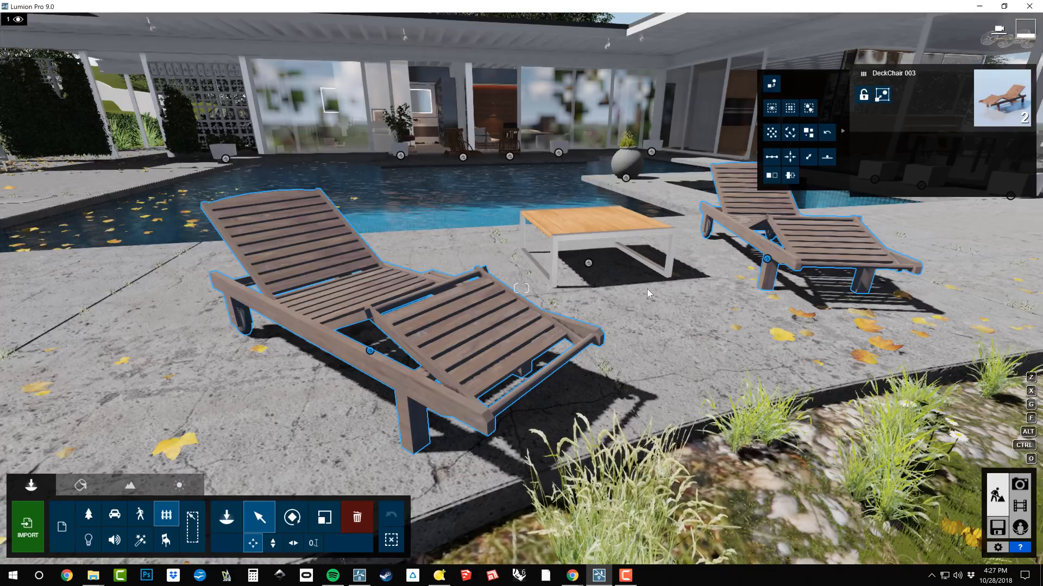
pyautogui.moveTo(391, 540)
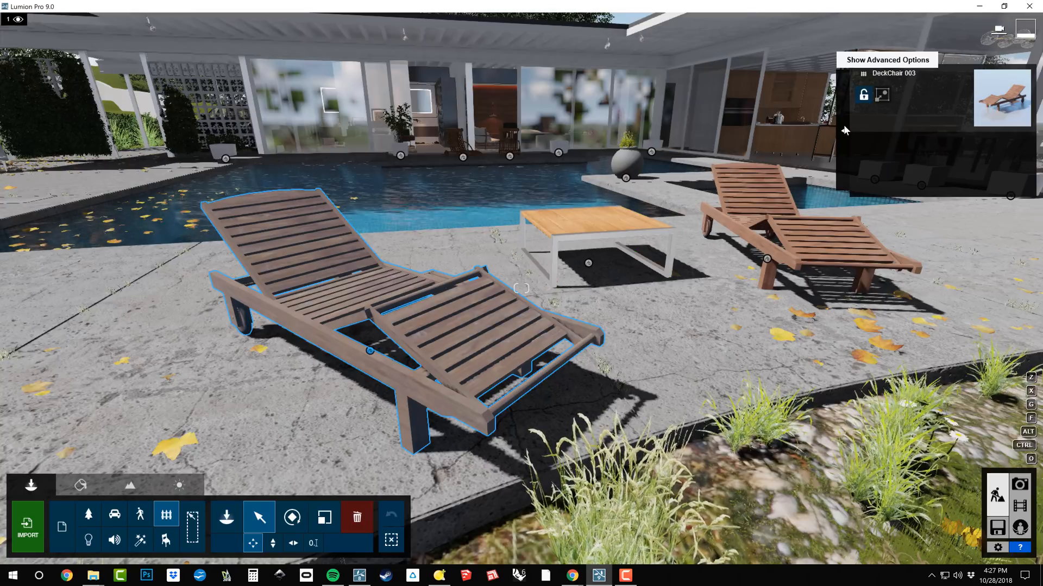
# Open the advanced arranging options with only the left deck chair selected.
pyautogui.click(886, 60)
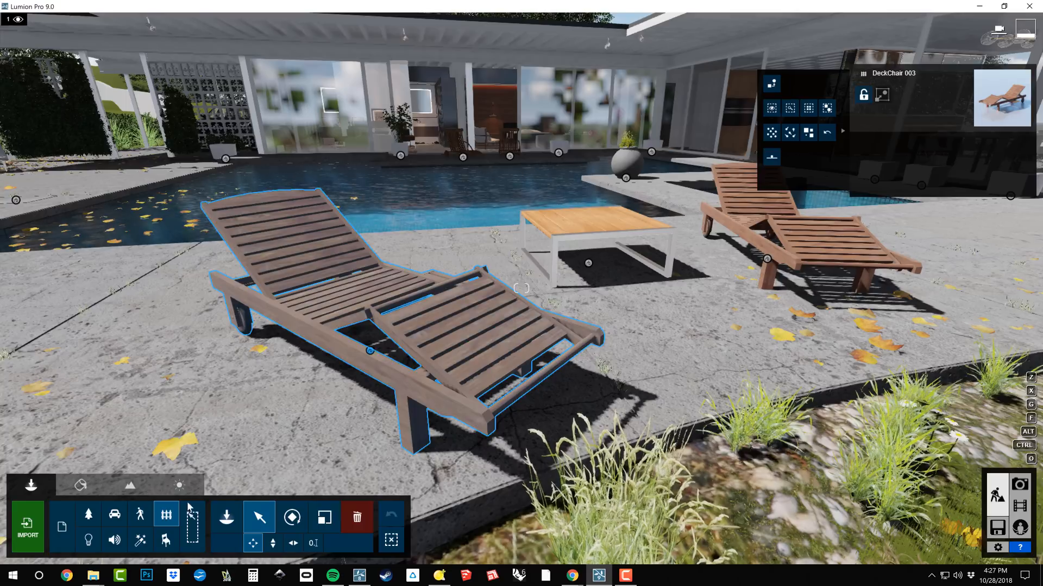
pyautogui.moveTo(225, 518)
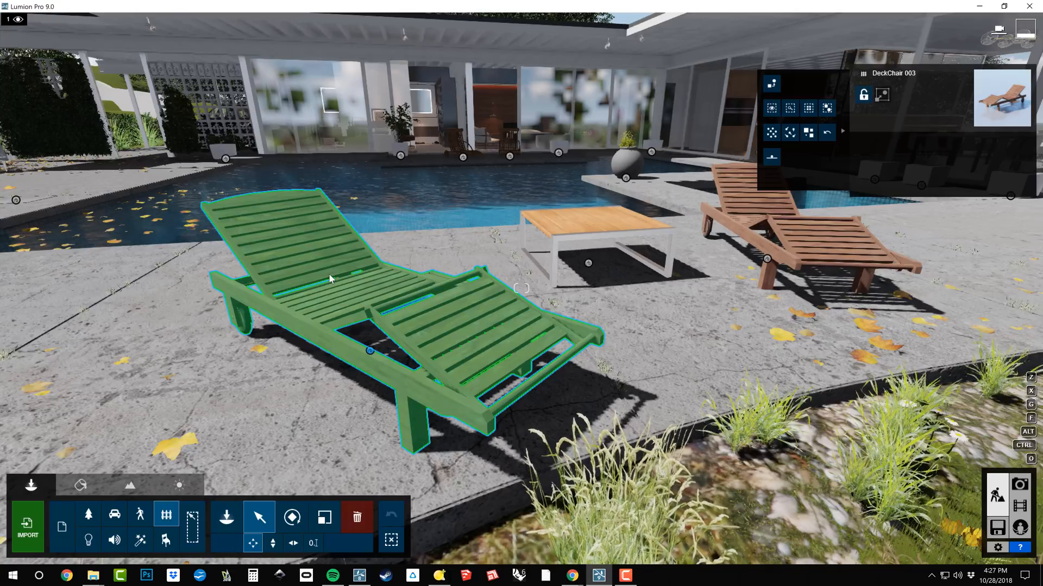
pyautogui.moveTo(351, 300)
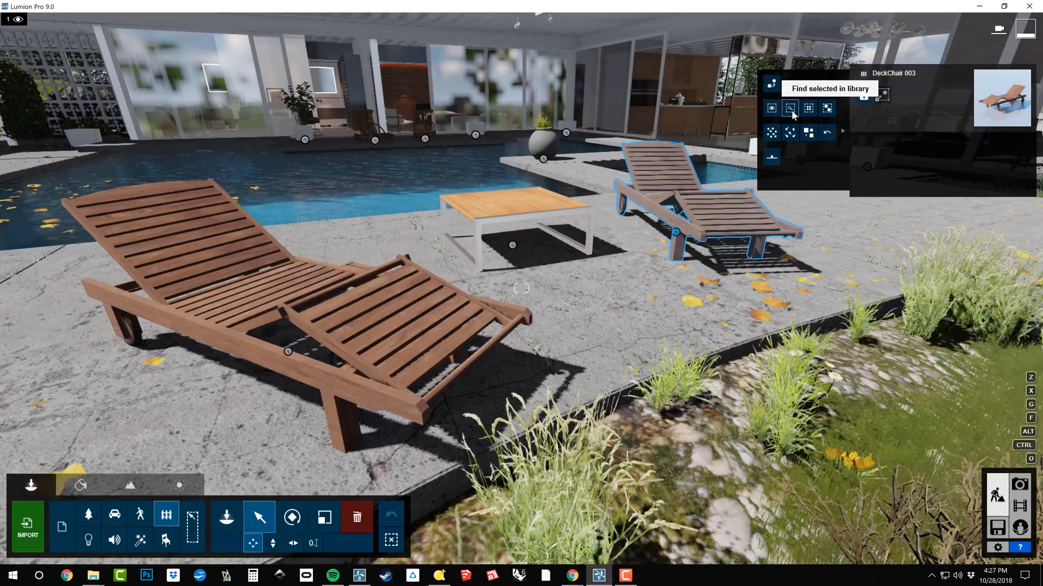
# Find the deck chair model in the library and place a new copy on the pool deck.
pyautogui.click(788, 108)
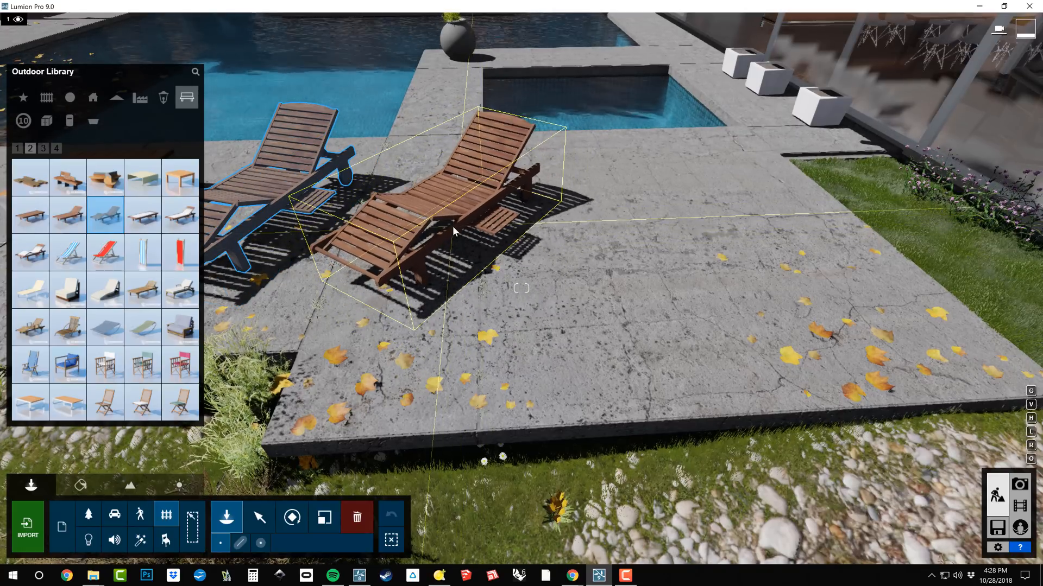
pyautogui.moveTo(452, 233); pyautogui.dragTo(572, 276)
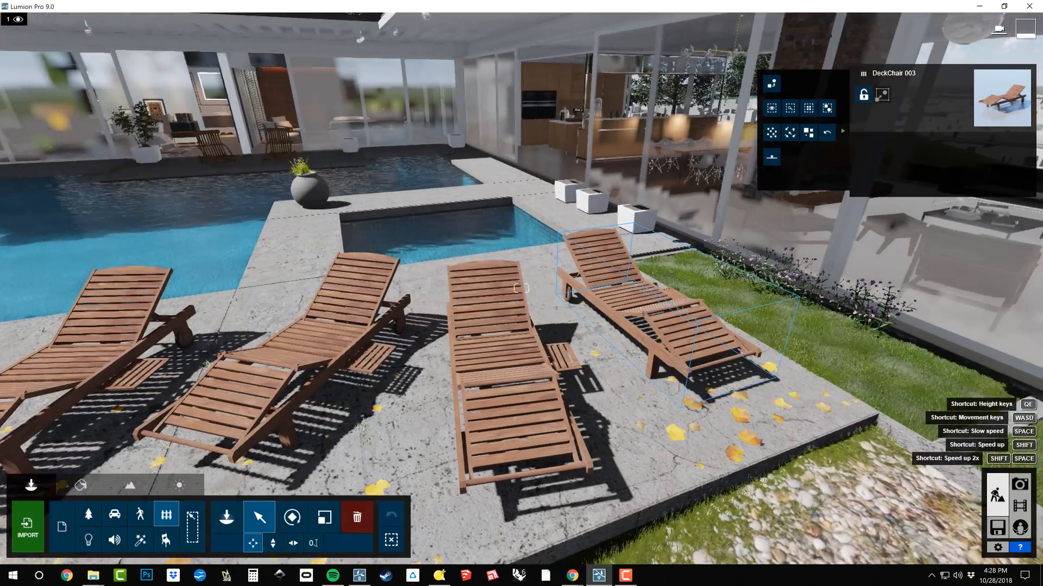
# Switch to Rotate and select the three deck chairs beside the lawn.
pyautogui.click(291, 517)
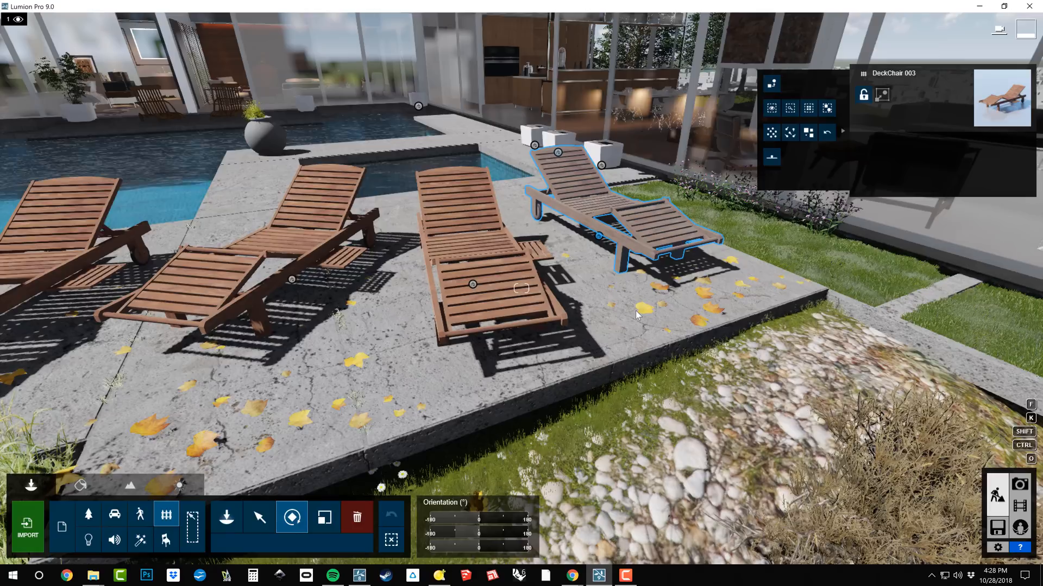
pyautogui.moveTo(645, 298)
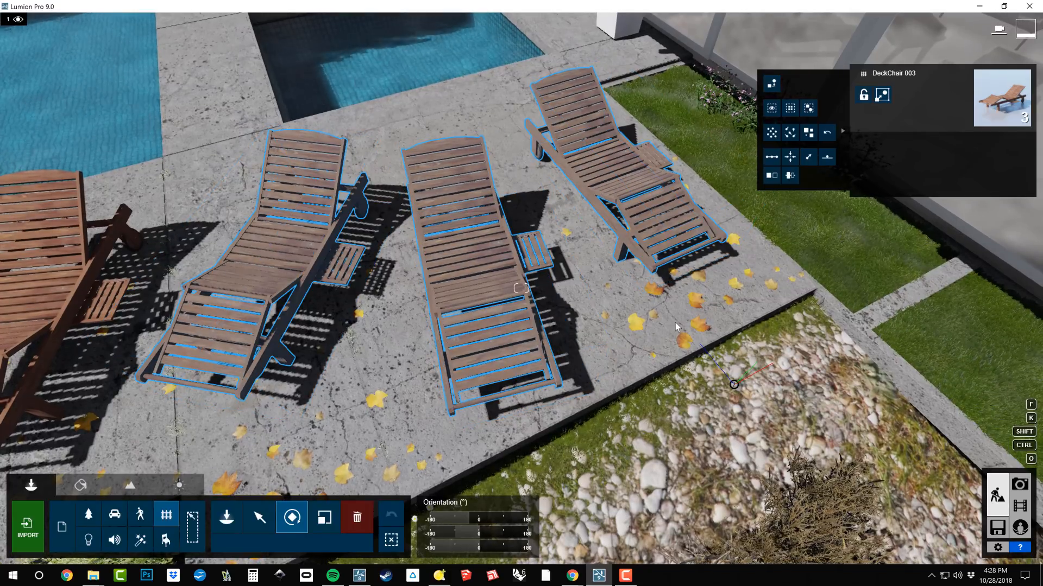
pyautogui.click(472, 266)
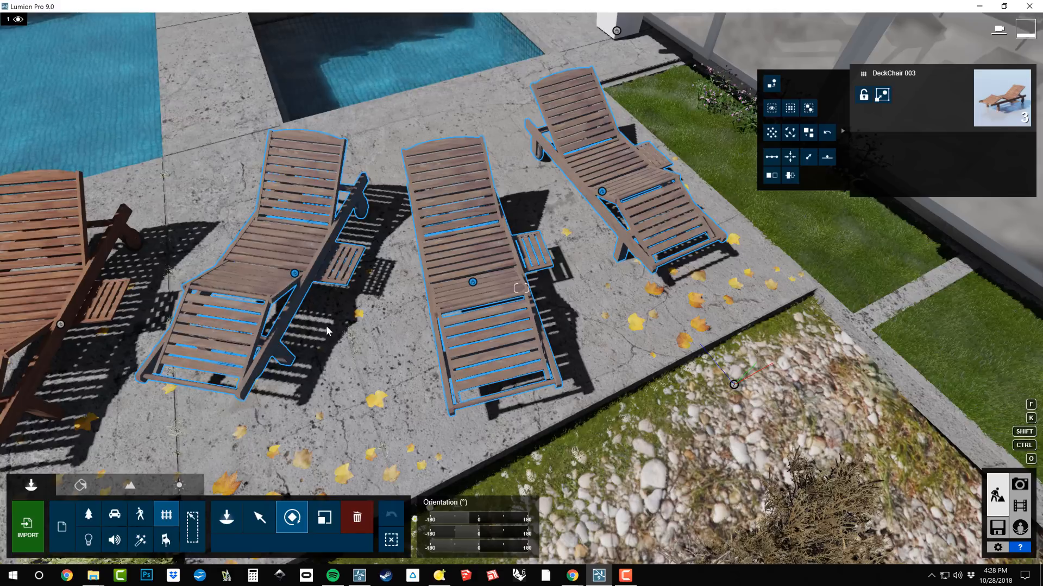
pyautogui.click(293, 273)
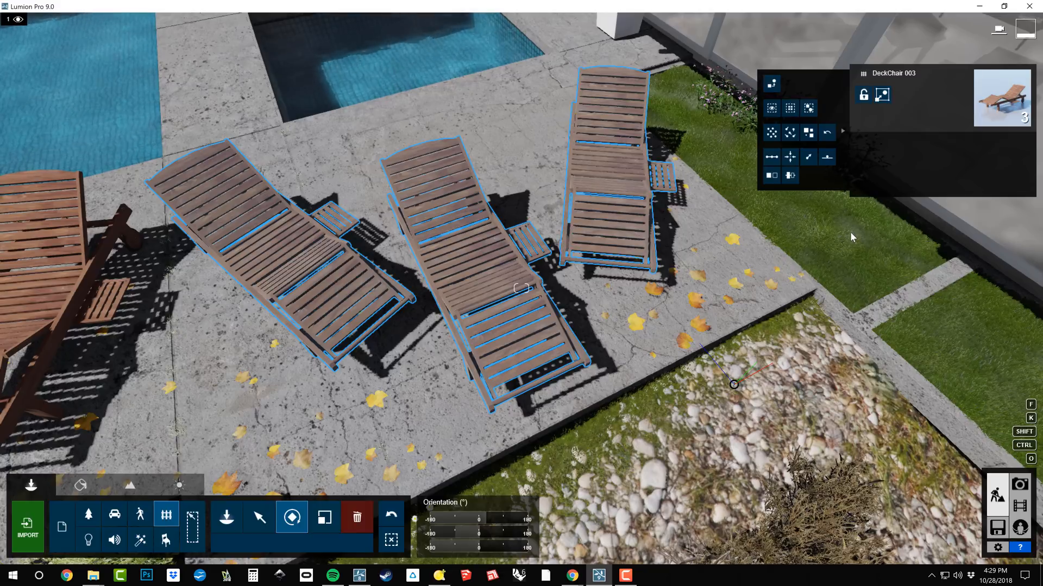
pyautogui.moveTo(790, 133)
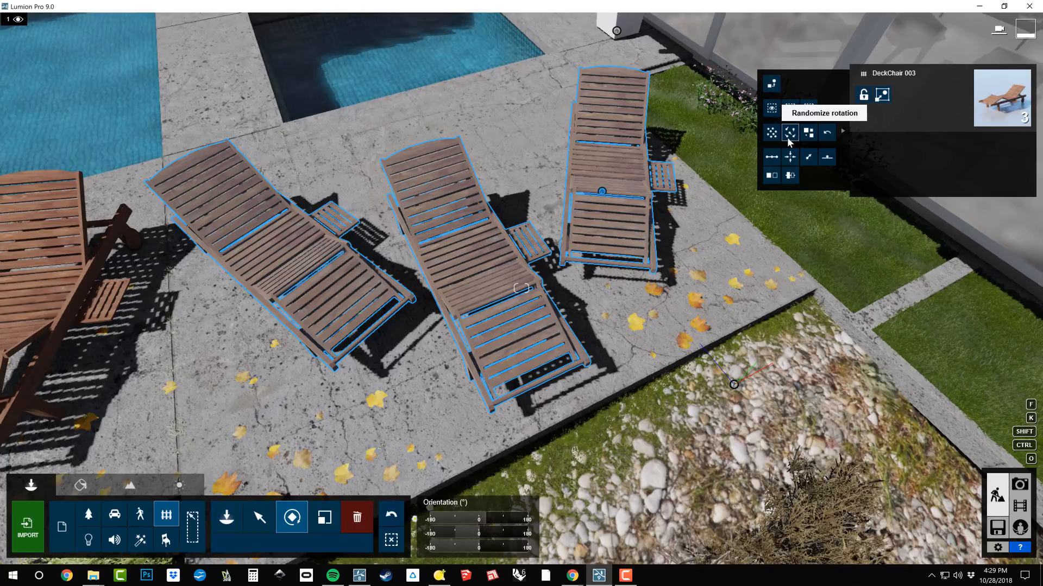
# Randomize the three chairs' rotation repeatedly to get varied angles.
pyautogui.click(790, 131)
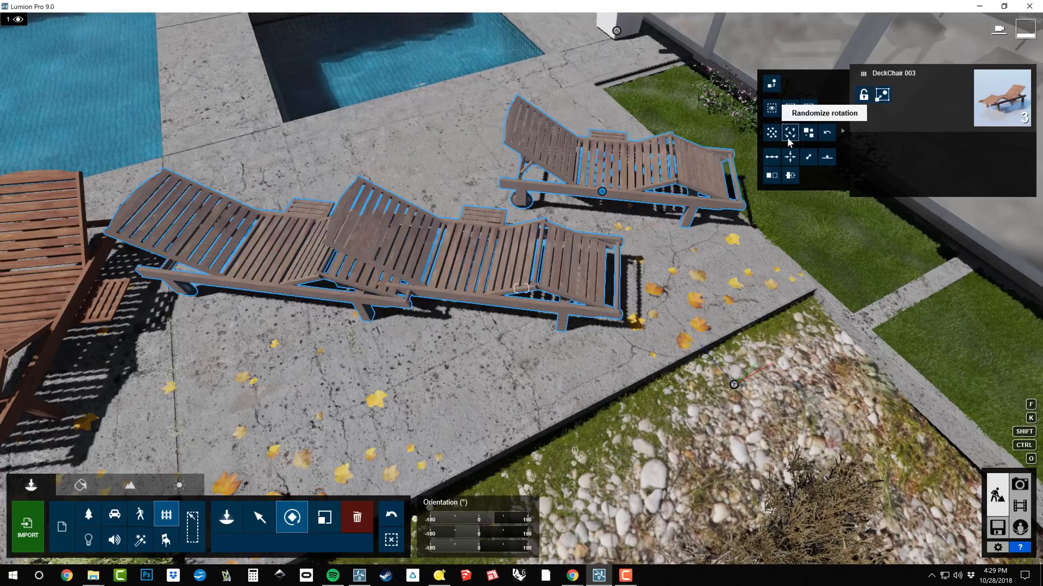
pyautogui.click(791, 132)
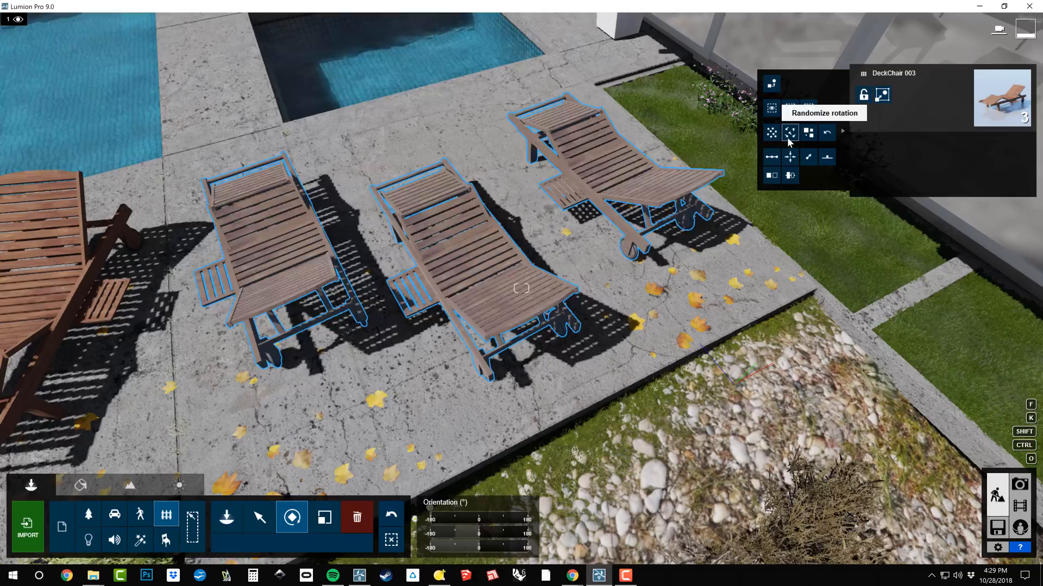
pyautogui.click(791, 132)
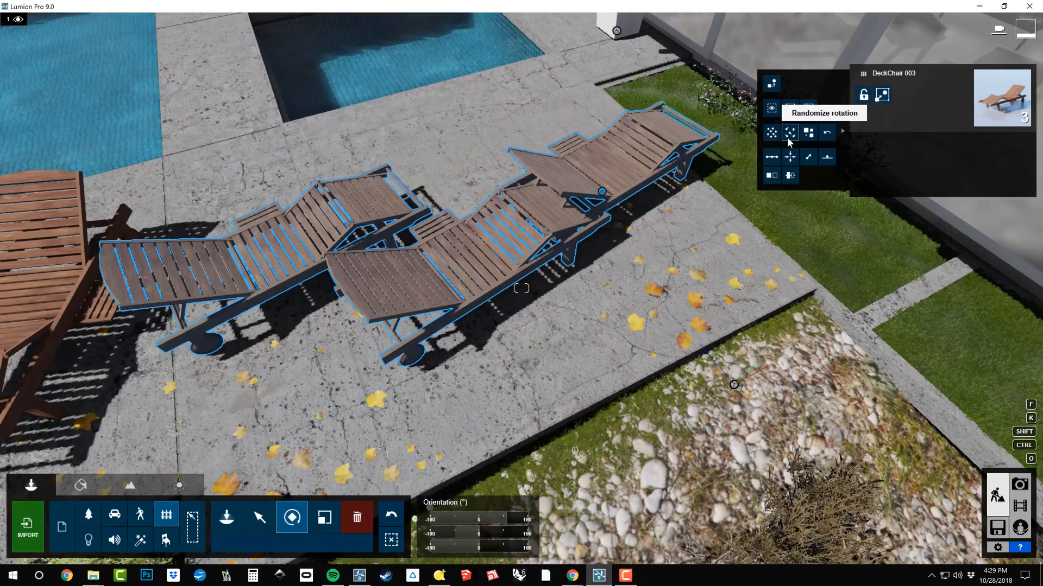
pyautogui.click(790, 133)
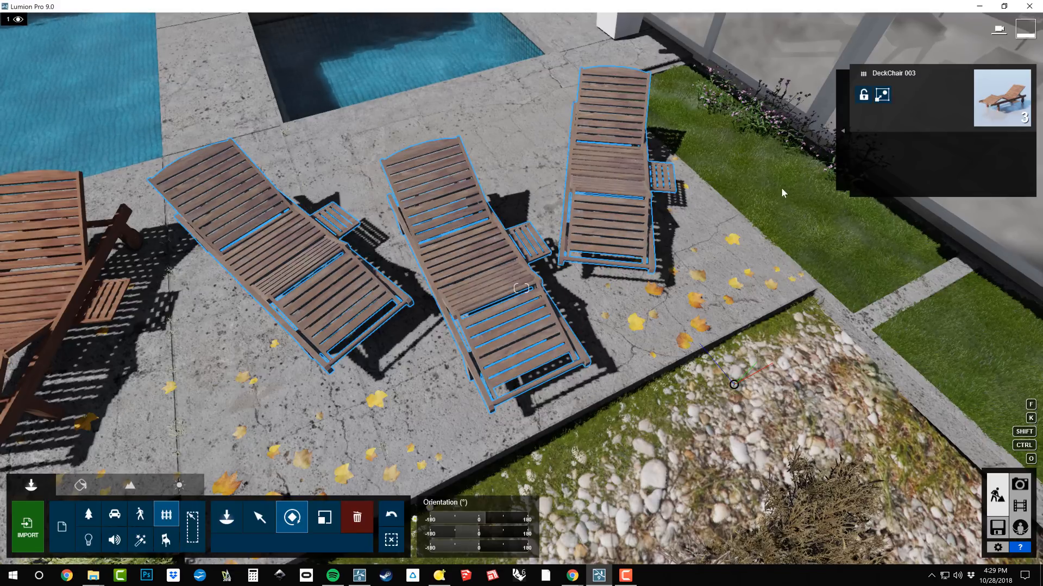
# Open advanced options for the three deck chairs and align their positions.
pyautogui.click(880, 94)
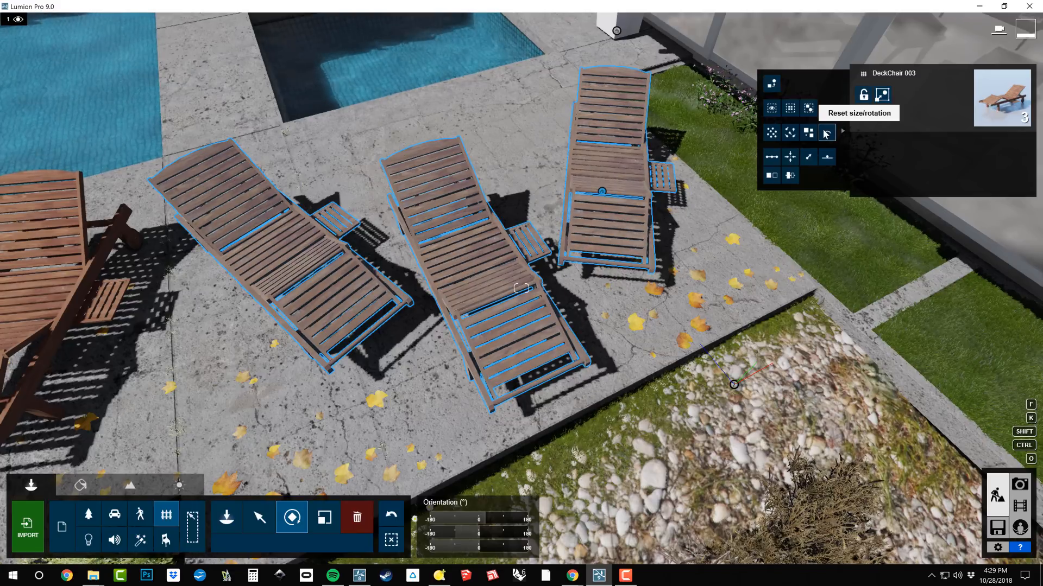
pyautogui.moveTo(770, 157)
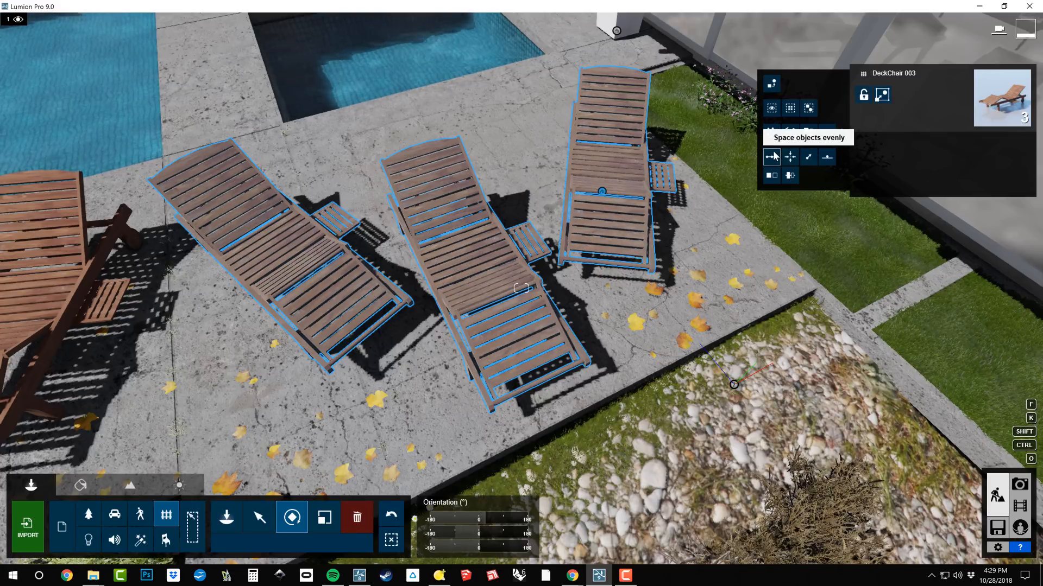
pyautogui.moveTo(809, 157)
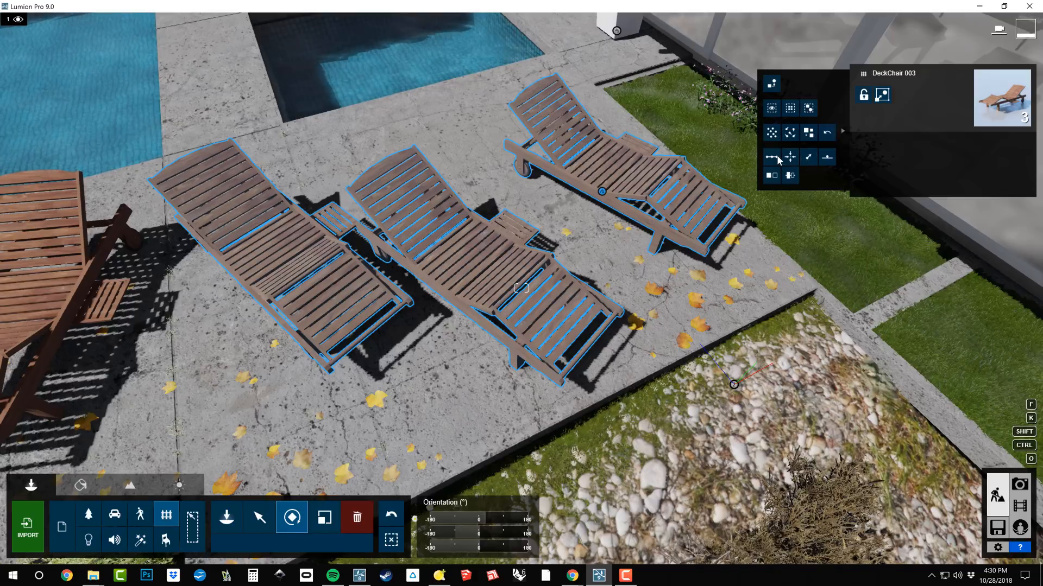
pyautogui.moveTo(770, 157)
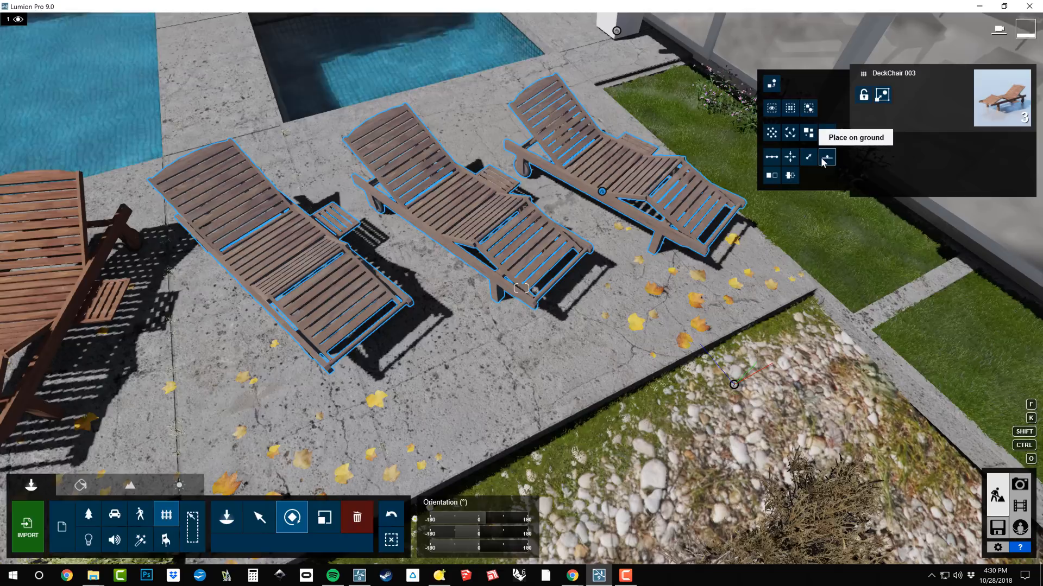
pyautogui.moveTo(771, 157)
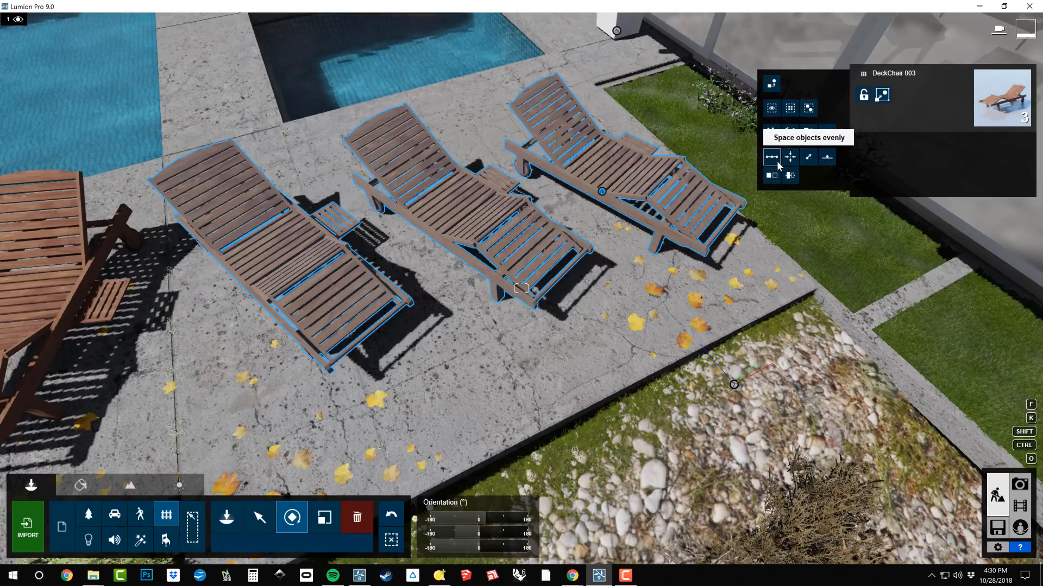
pyautogui.moveTo(827, 157)
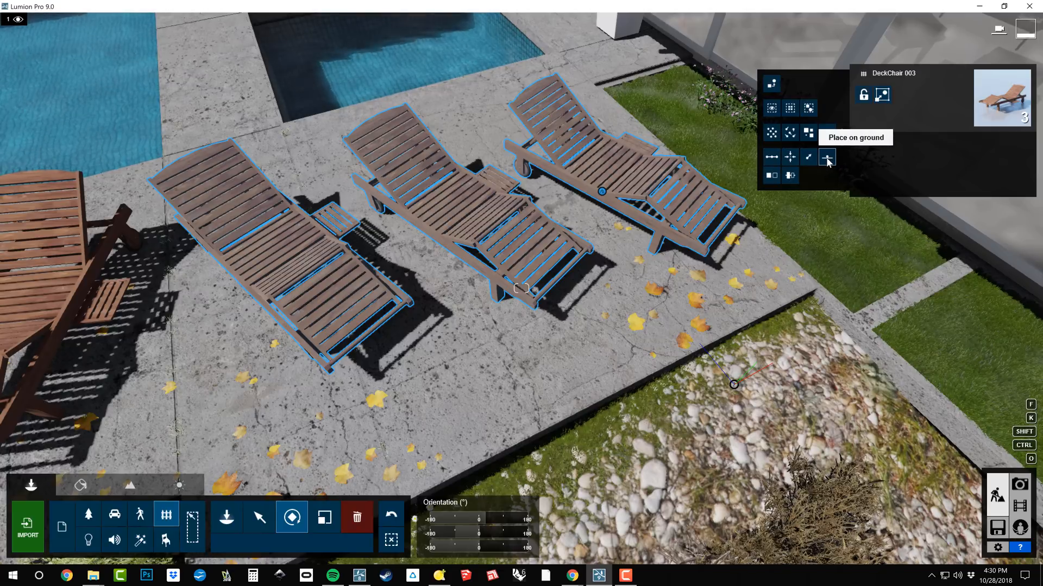
pyautogui.moveTo(790, 175)
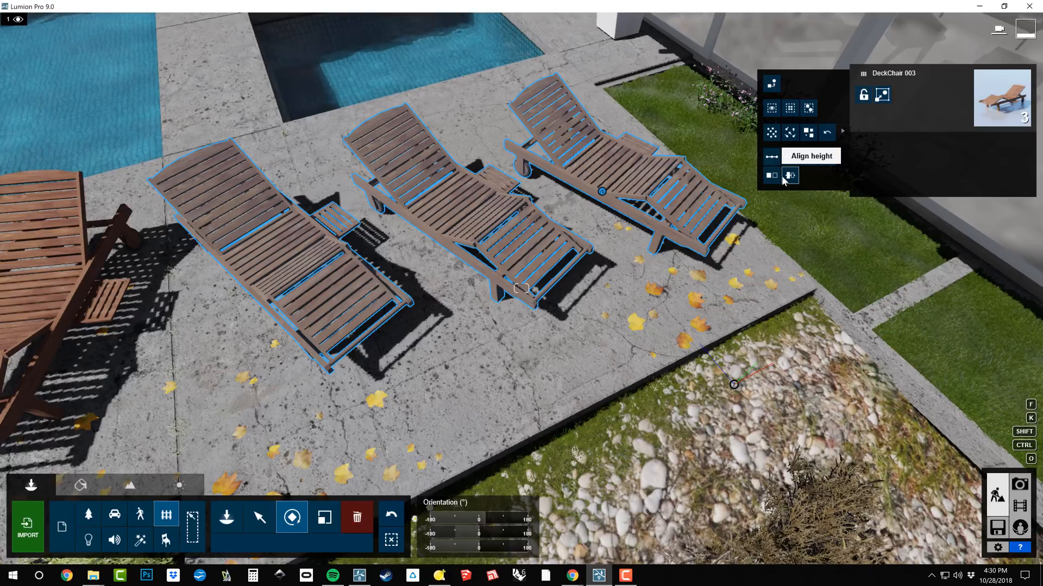
pyautogui.moveTo(771, 175)
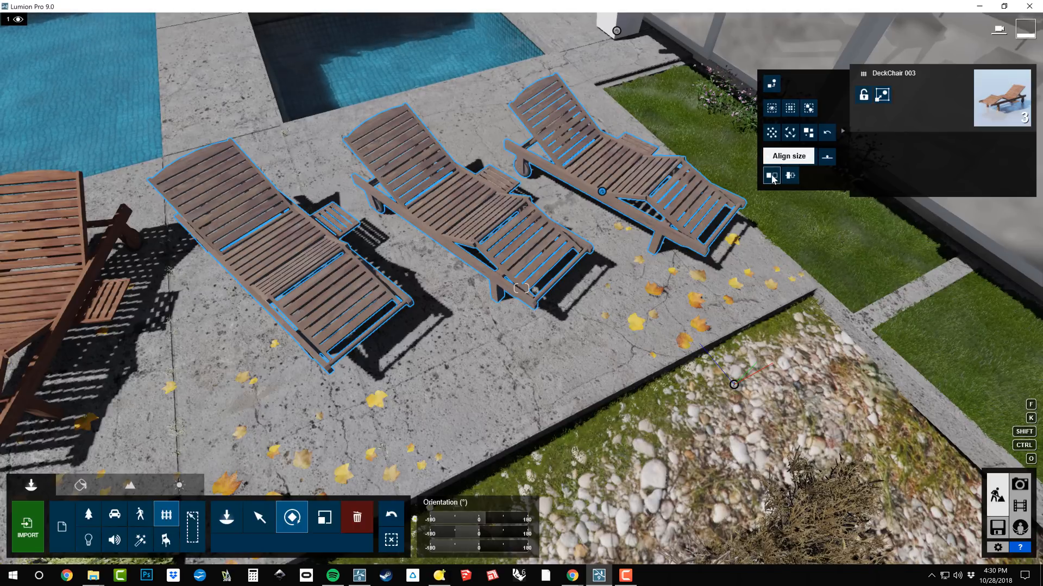
pyautogui.moveTo(828, 157)
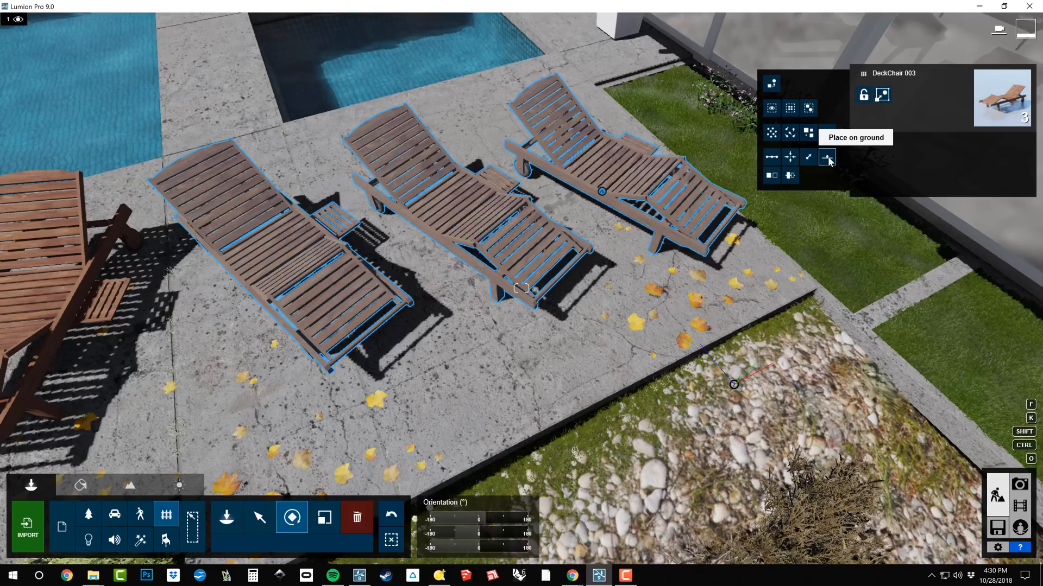
pyautogui.moveTo(809, 157)
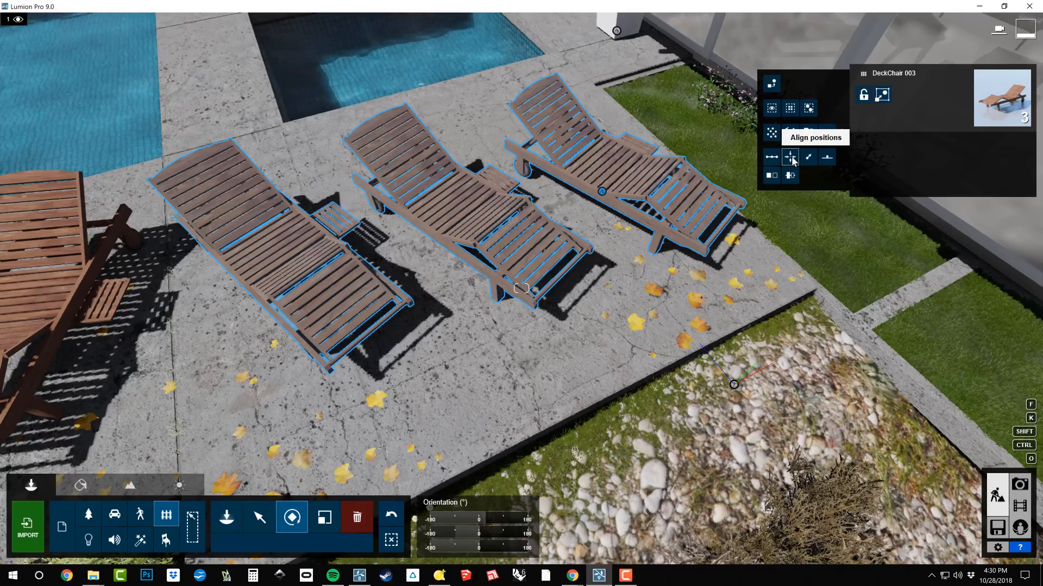
pyautogui.click(356, 518)
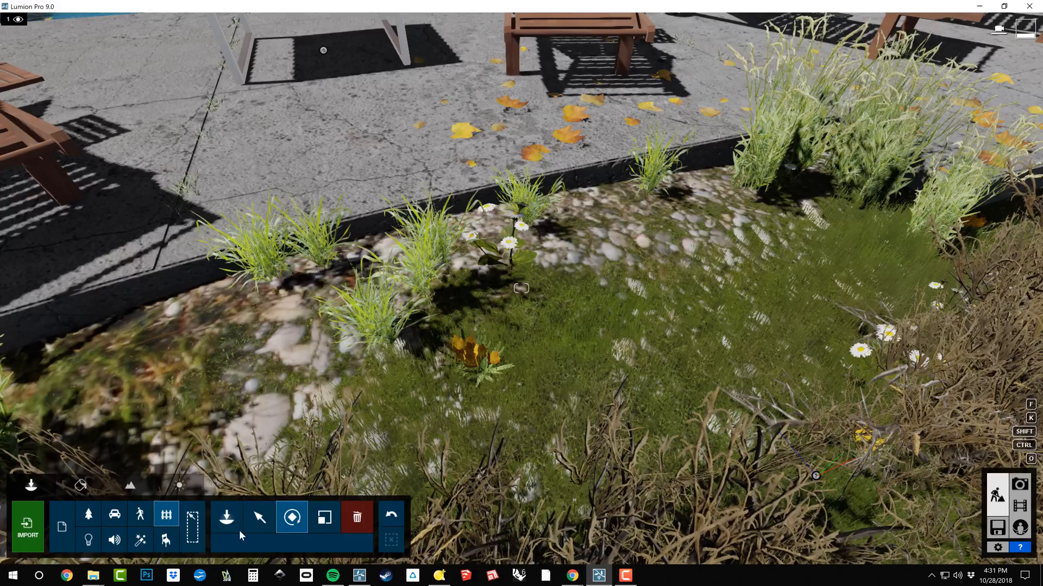
# With Select/Move on the Nature category, select one green grass clump.
pyautogui.click(259, 518)
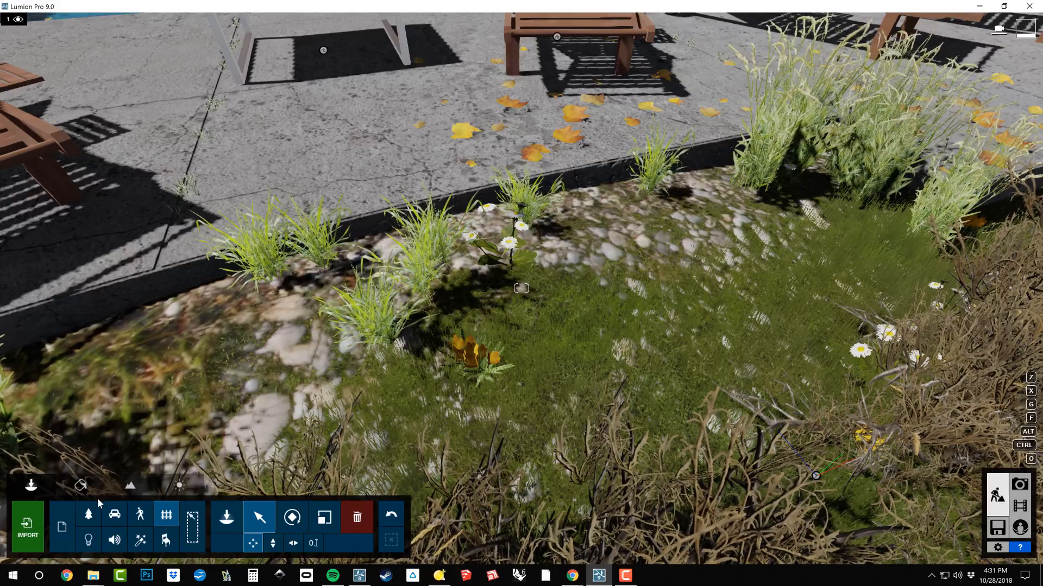
pyautogui.click(86, 516)
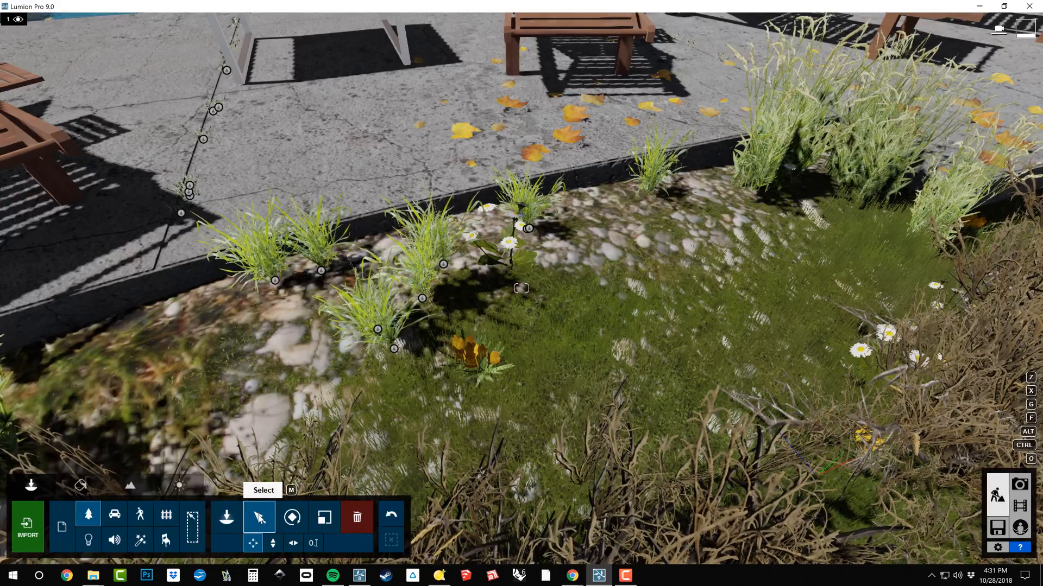
pyautogui.moveTo(113, 541)
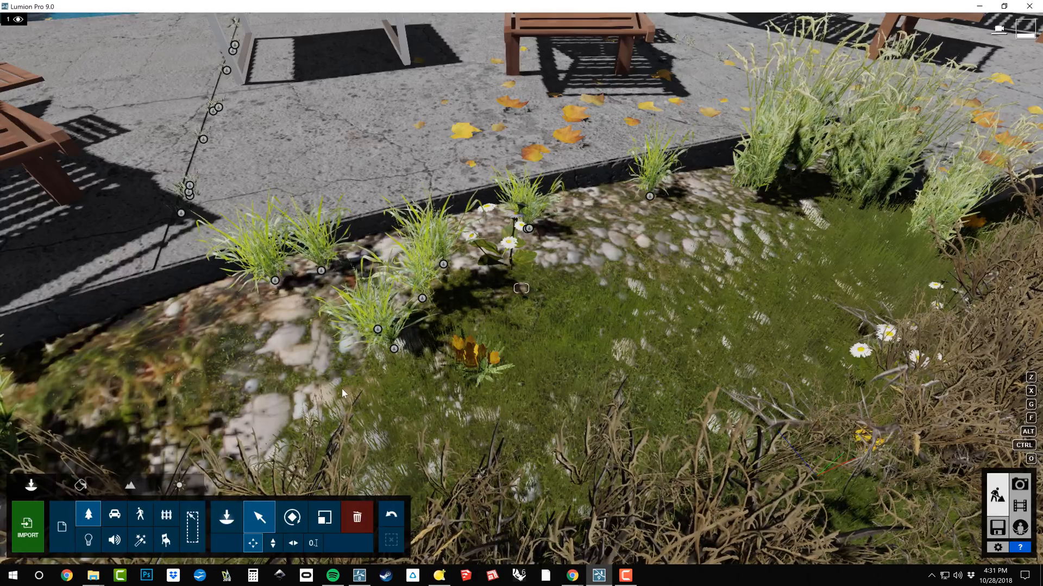
pyautogui.click(418, 253)
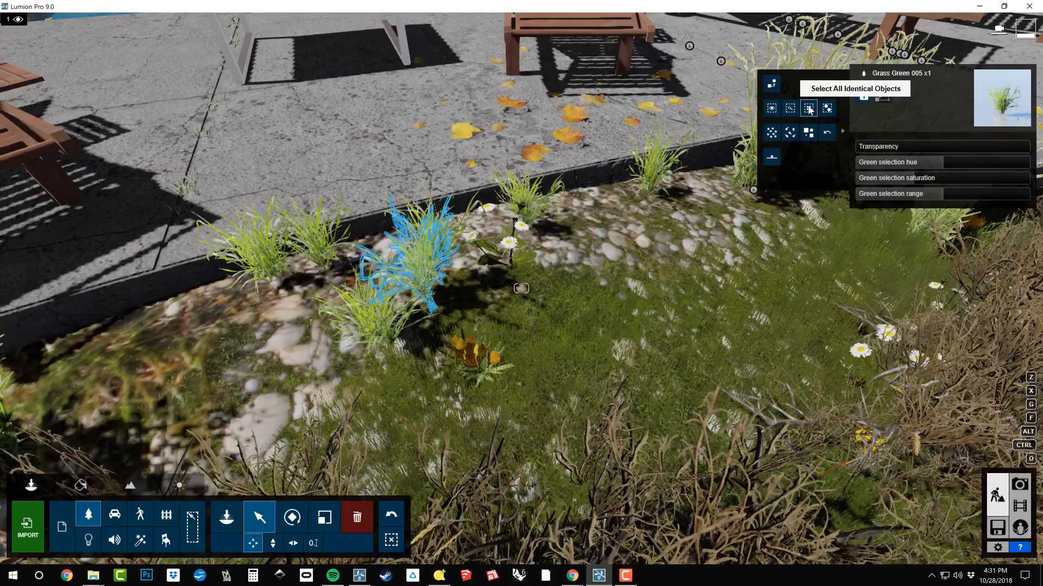
# Try selecting all Nature objects, deselect, then select all 57 identical grass clumps.
pyautogui.click(808, 108)
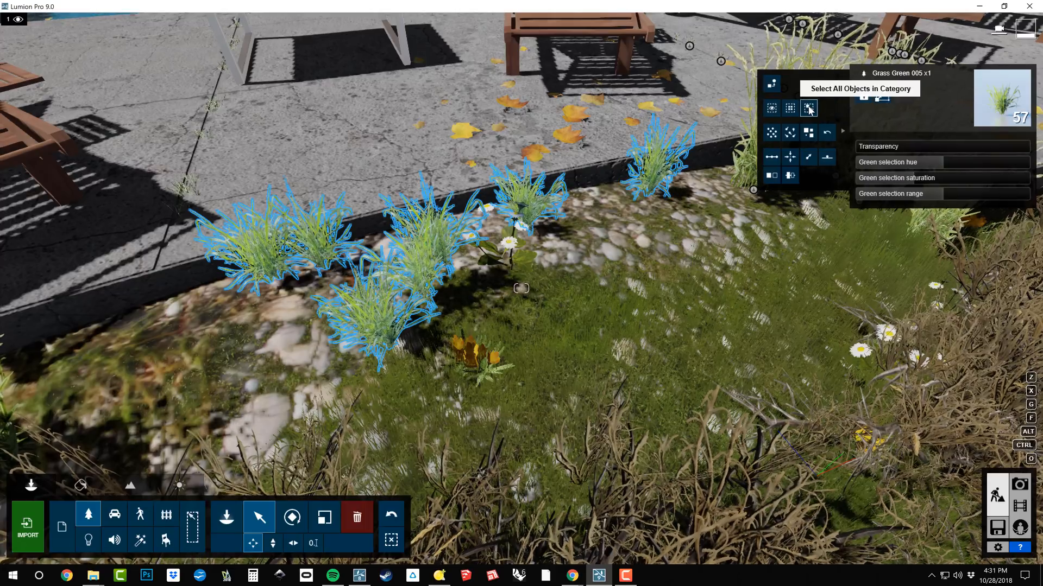
pyautogui.click(808, 109)
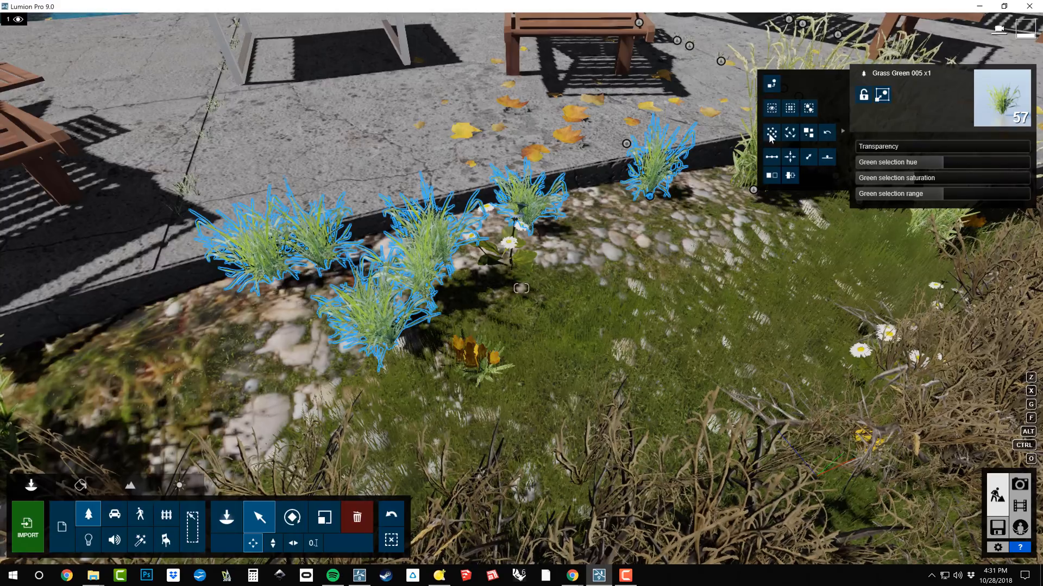
pyautogui.moveTo(810, 107)
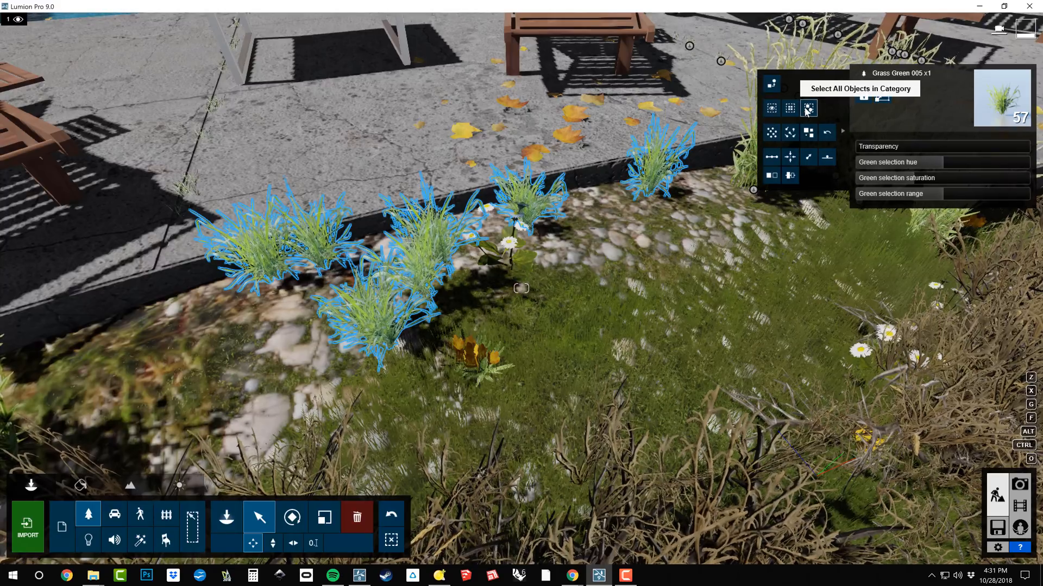
pyautogui.click(808, 109)
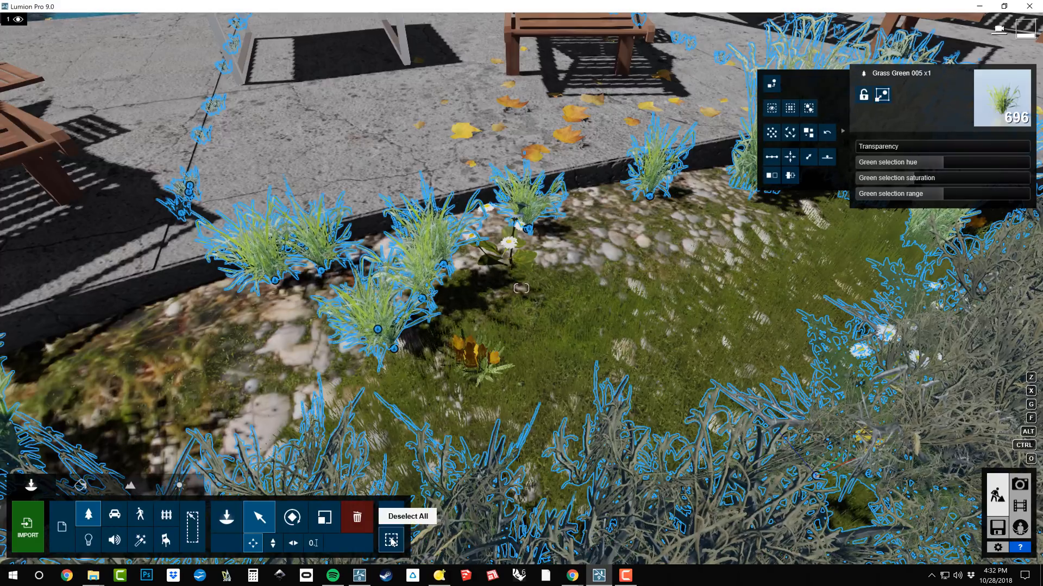
pyautogui.click(391, 539)
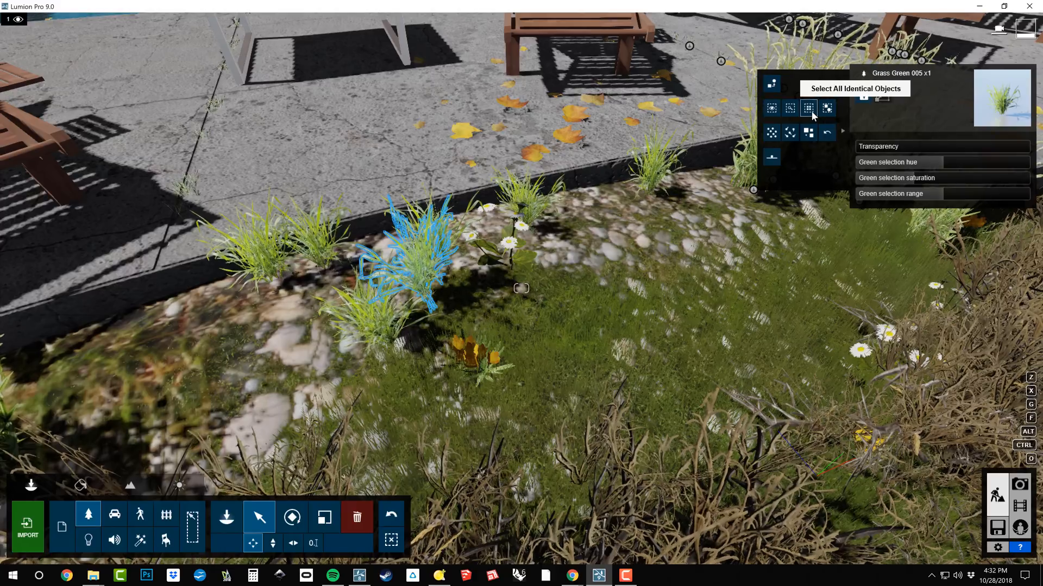
pyautogui.click(809, 107)
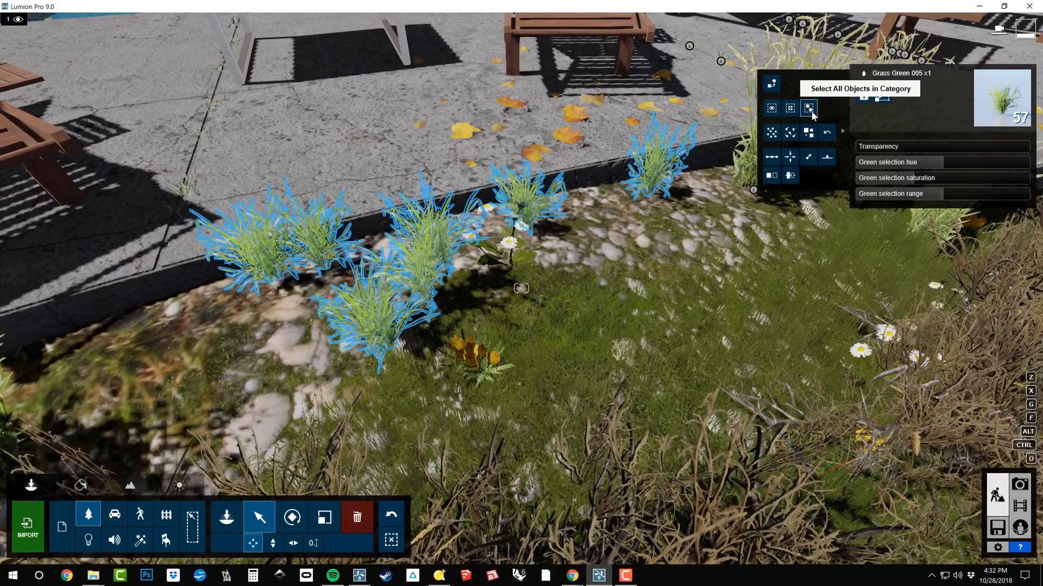
pyautogui.click(771, 132)
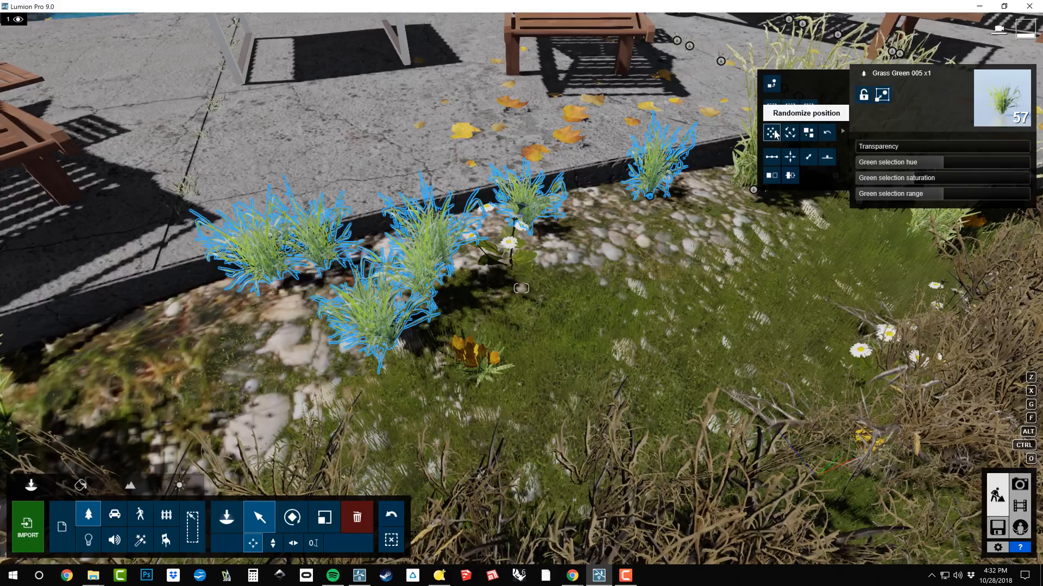
pyautogui.click(771, 131)
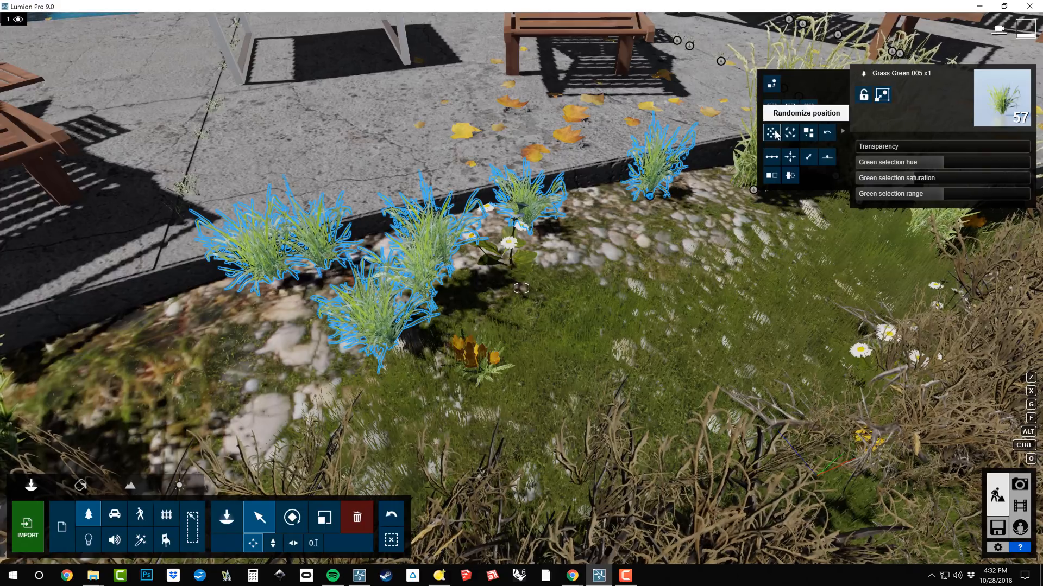
pyautogui.click(771, 131)
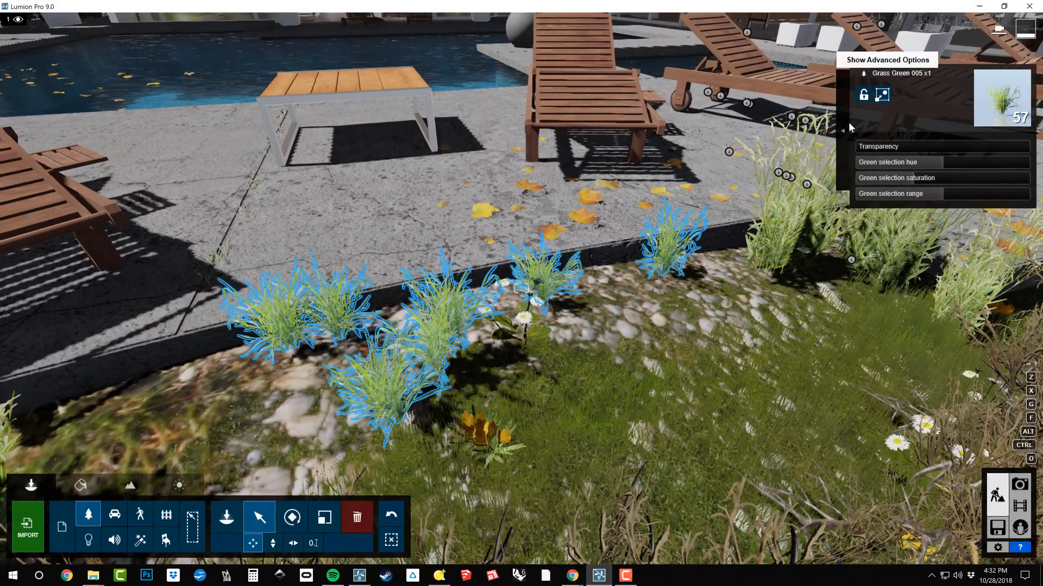
# Show advanced options and randomize the grass clumps' rotation.
pyautogui.click(887, 59)
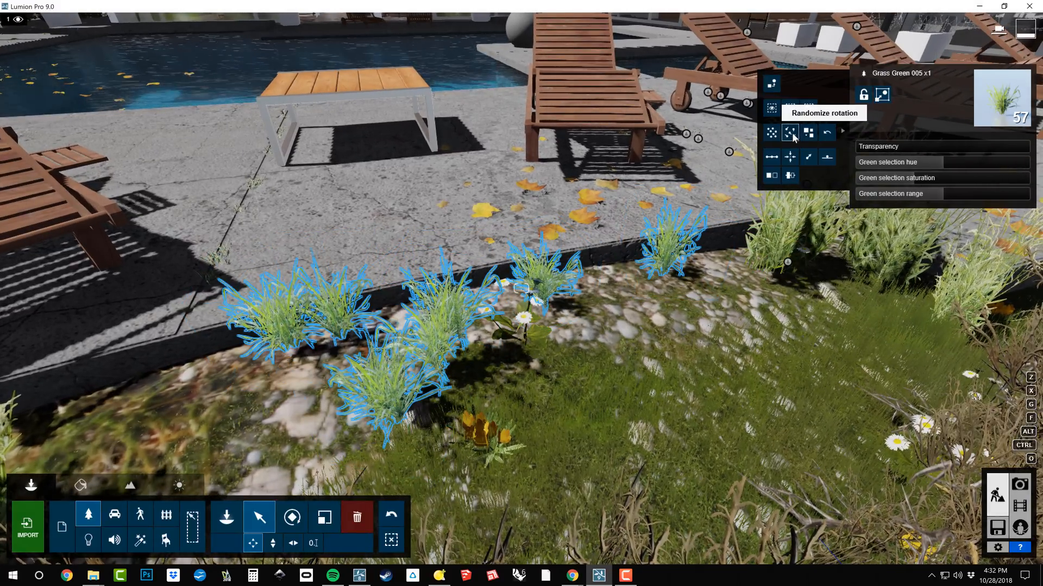
pyautogui.click(790, 132)
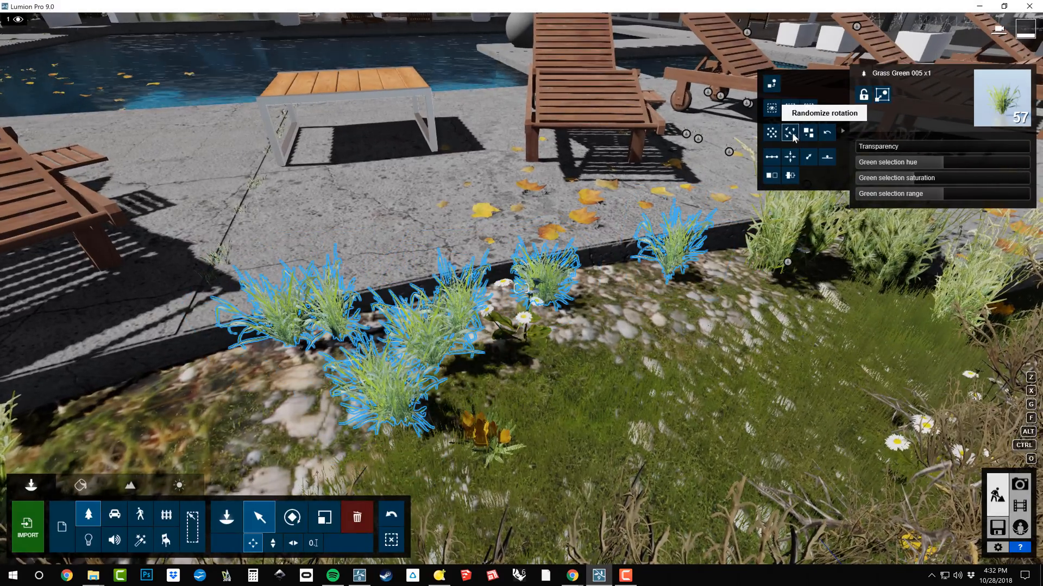
pyautogui.click(791, 133)
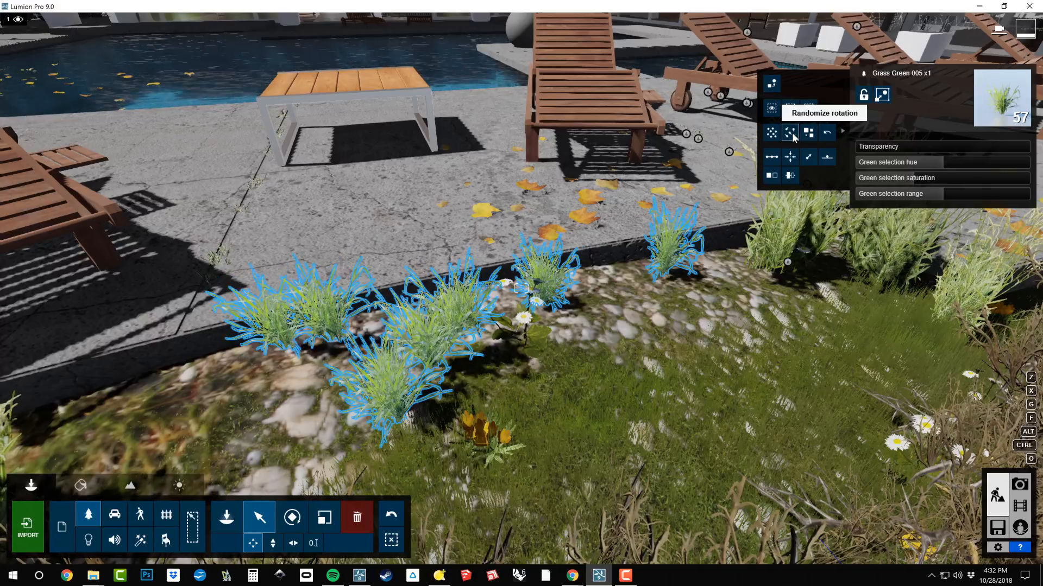
pyautogui.click(809, 132)
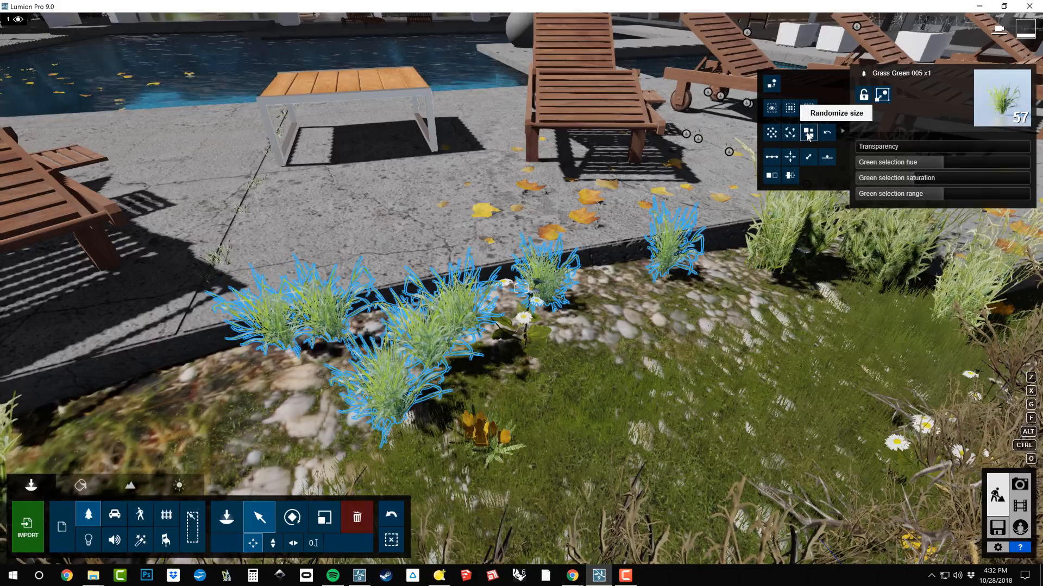
# Repeatedly randomize the clumps' sizes, then re-randomize their rotations.
pyautogui.click(807, 133)
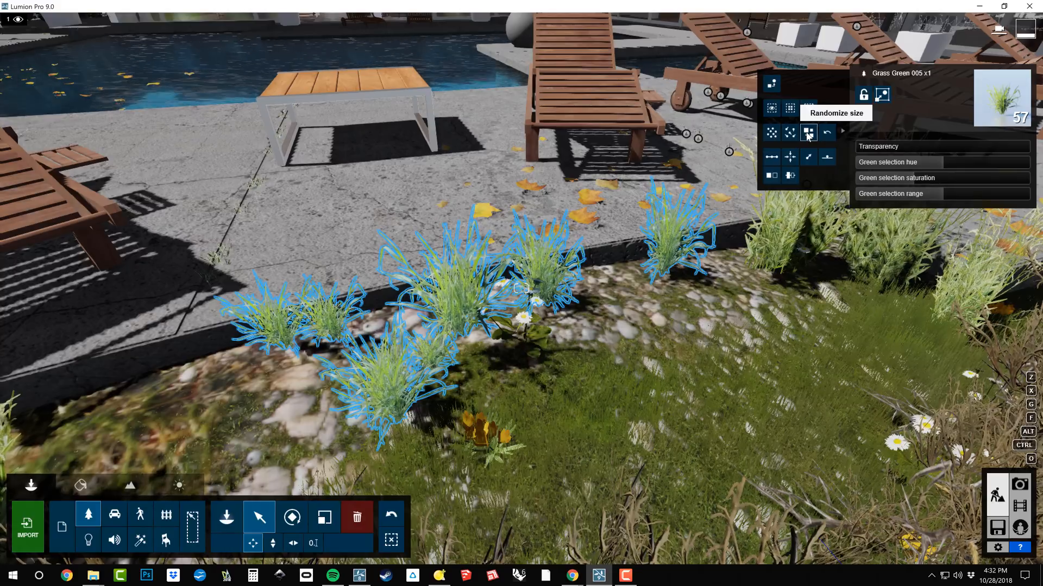
pyautogui.click(808, 133)
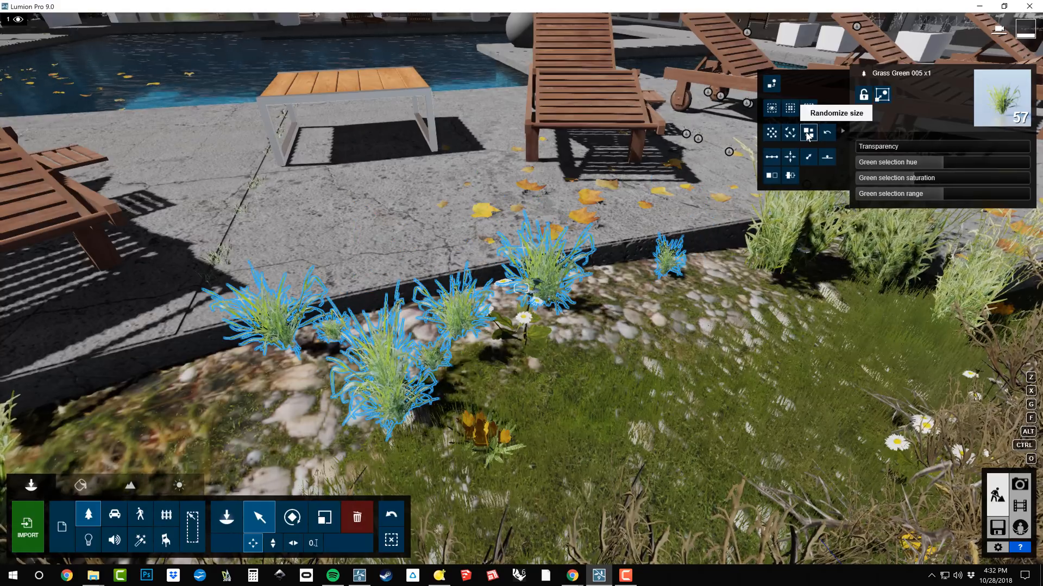
pyautogui.click(808, 133)
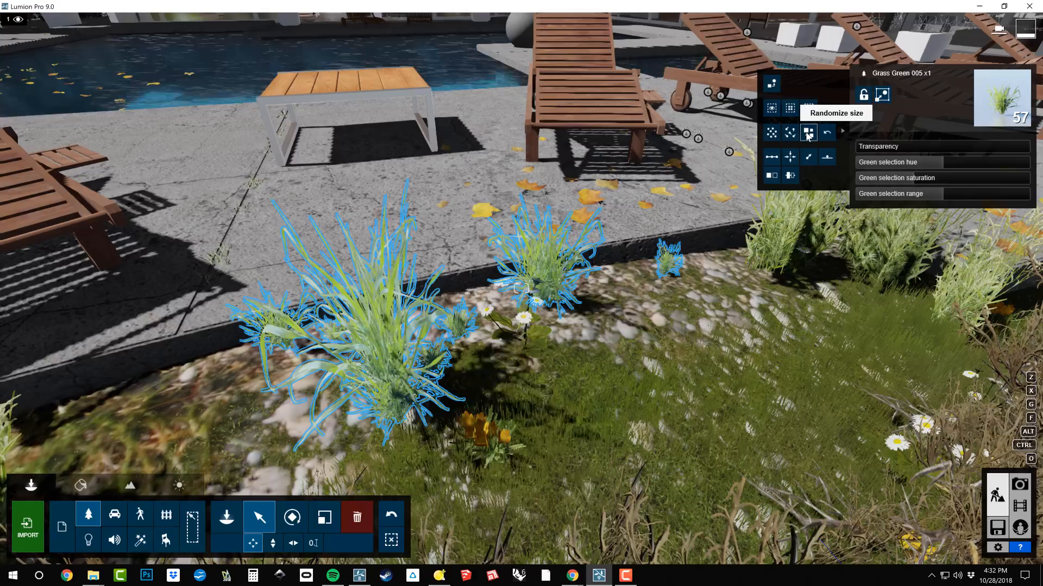
pyautogui.moveTo(825, 132)
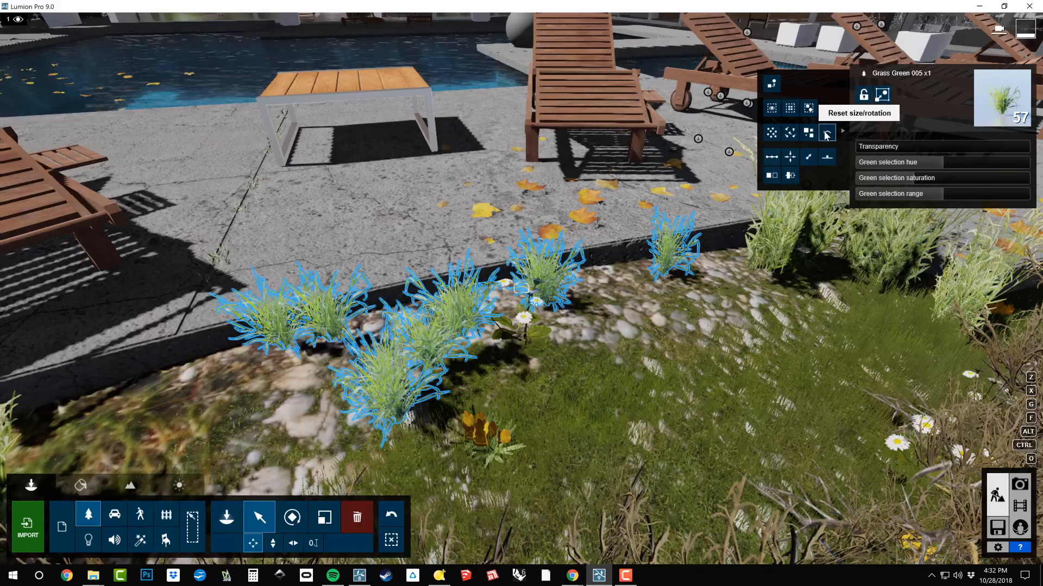
pyautogui.moveTo(808, 133)
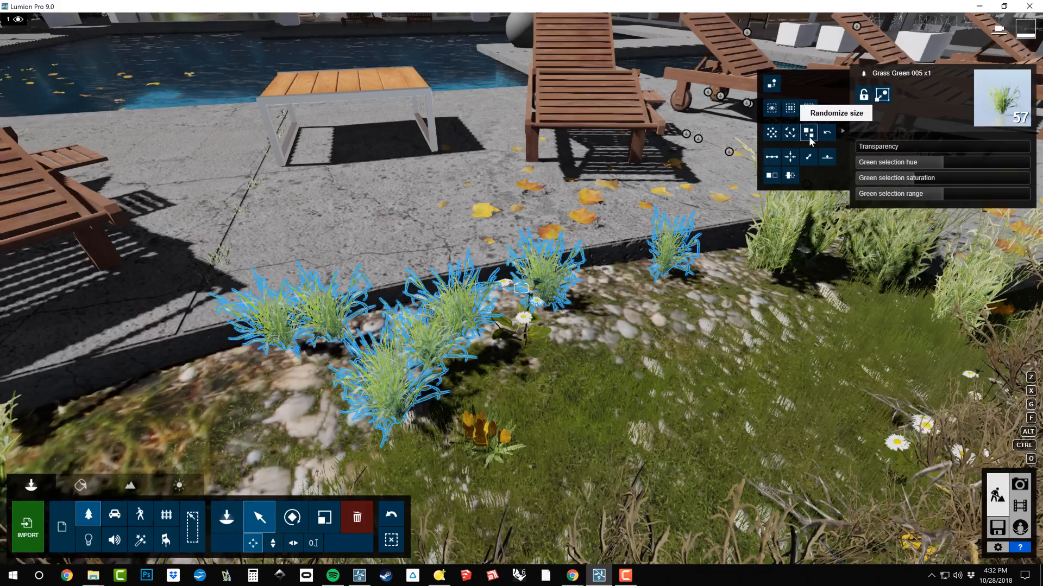
pyautogui.click(789, 132)
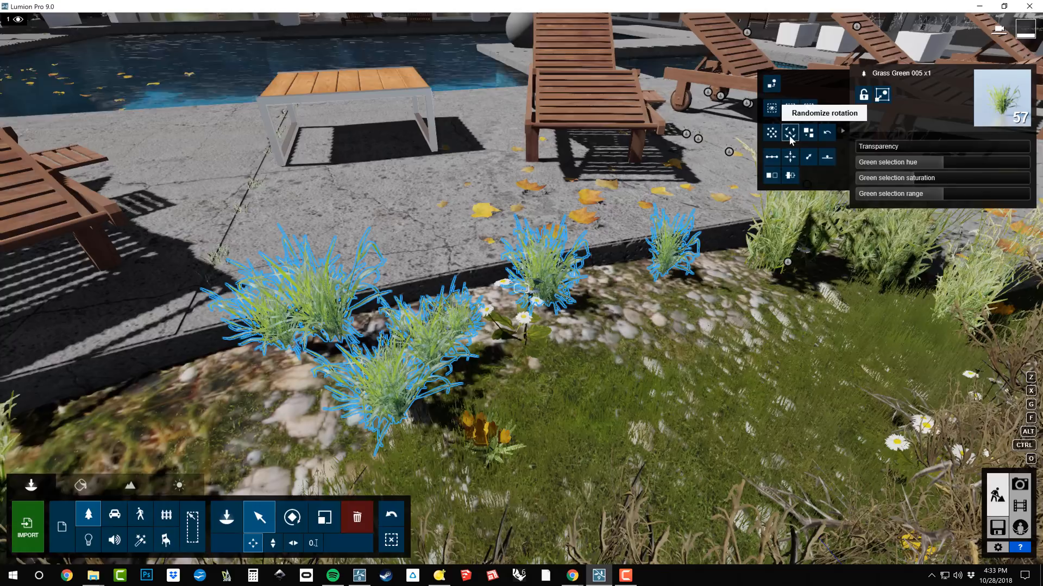
pyautogui.click(790, 131)
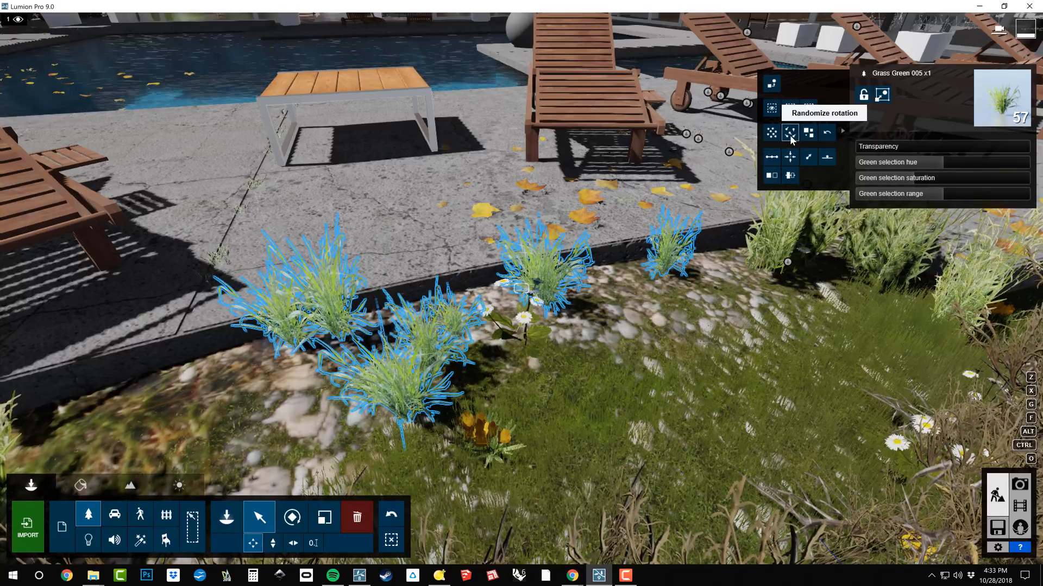
pyautogui.click(790, 133)
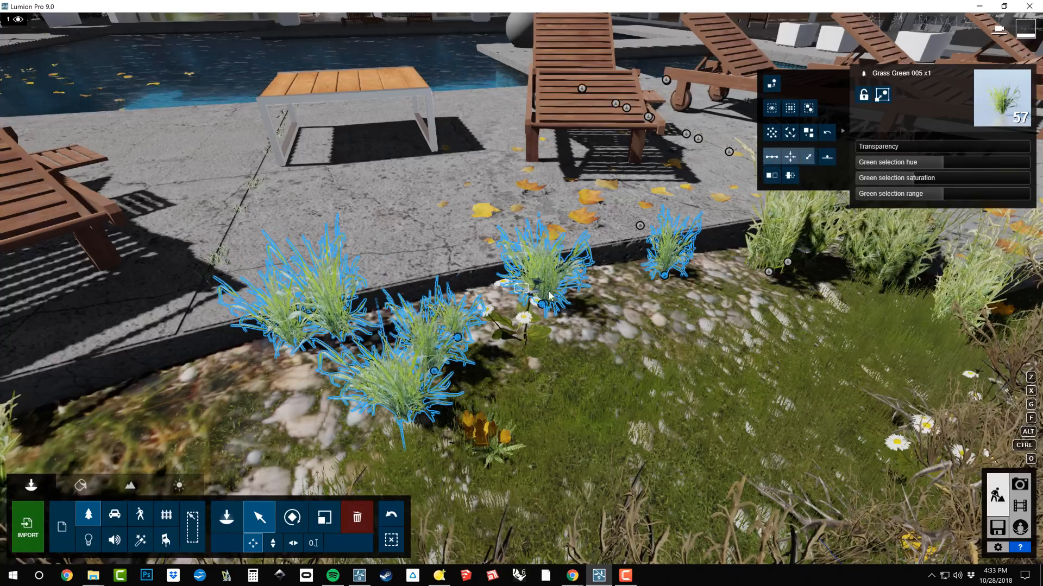